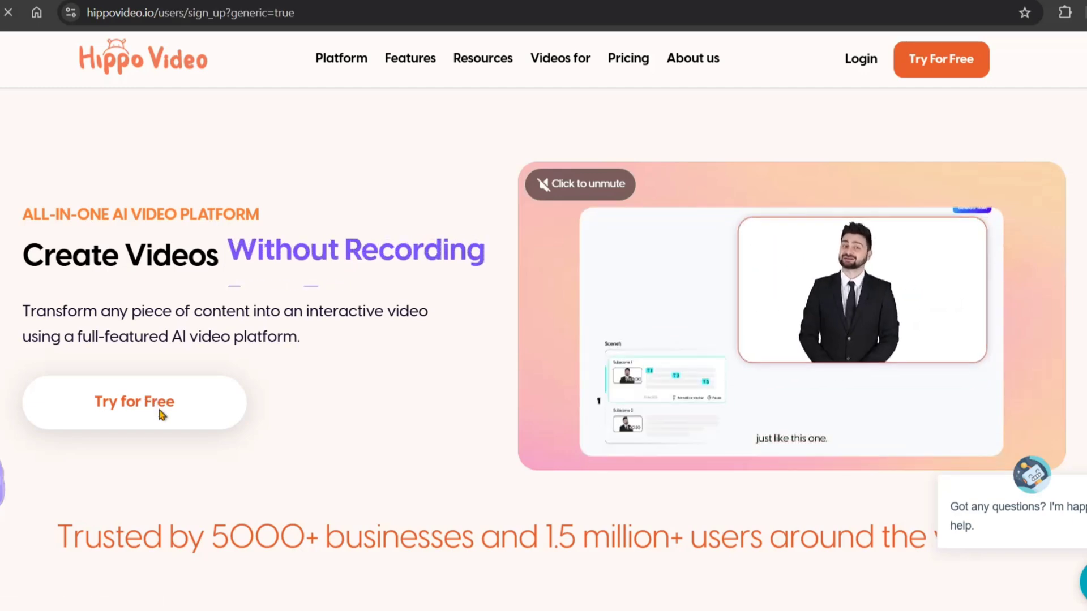
Sign up for a free Hippo Video account via Try for Free and Sign Up For Free.
left_click(134, 401)
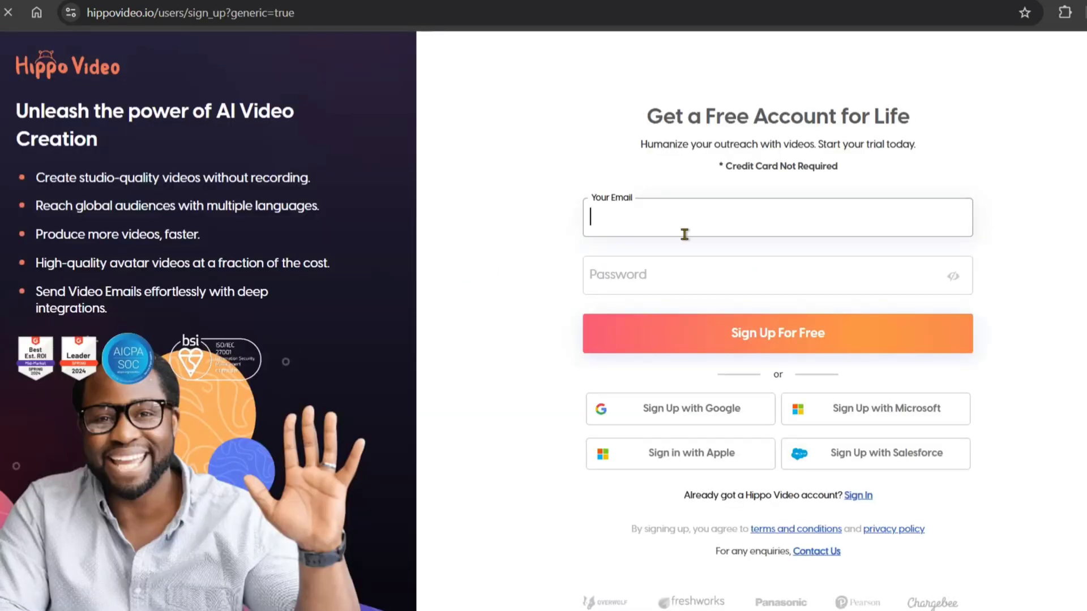
left_click(777, 333)
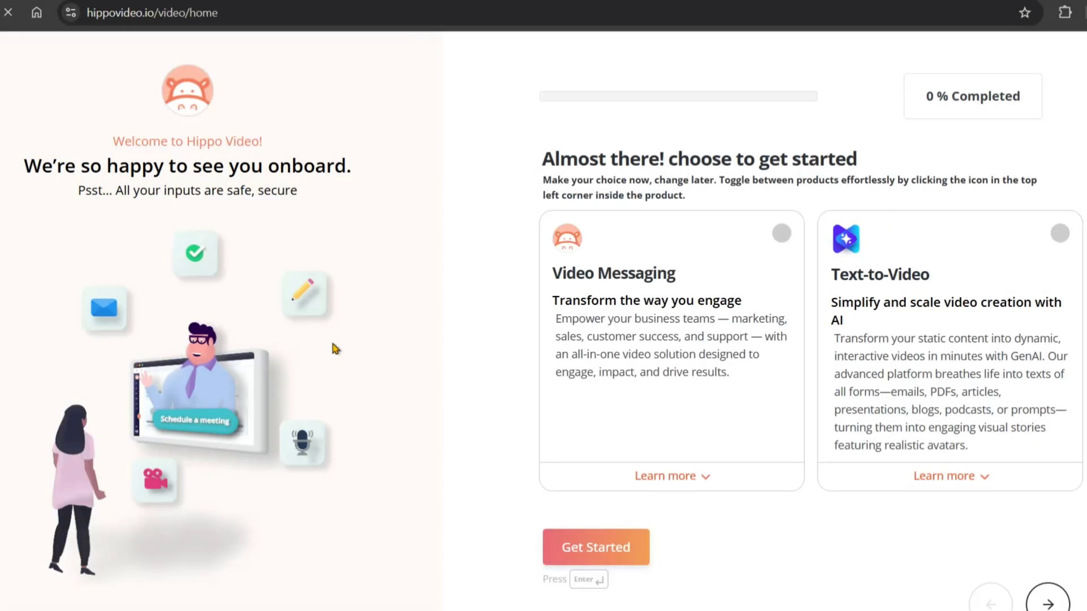
mouse_move(858, 358)
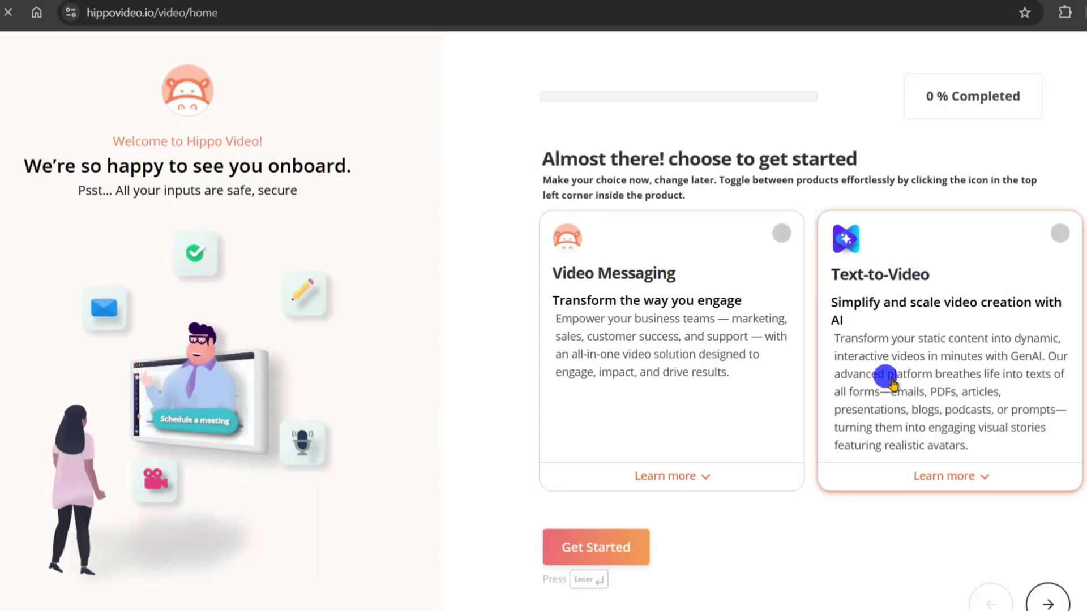
Choose Text-to-Video, confirm your name, and answer Personal use and Youtuber role.
left_click(595, 547)
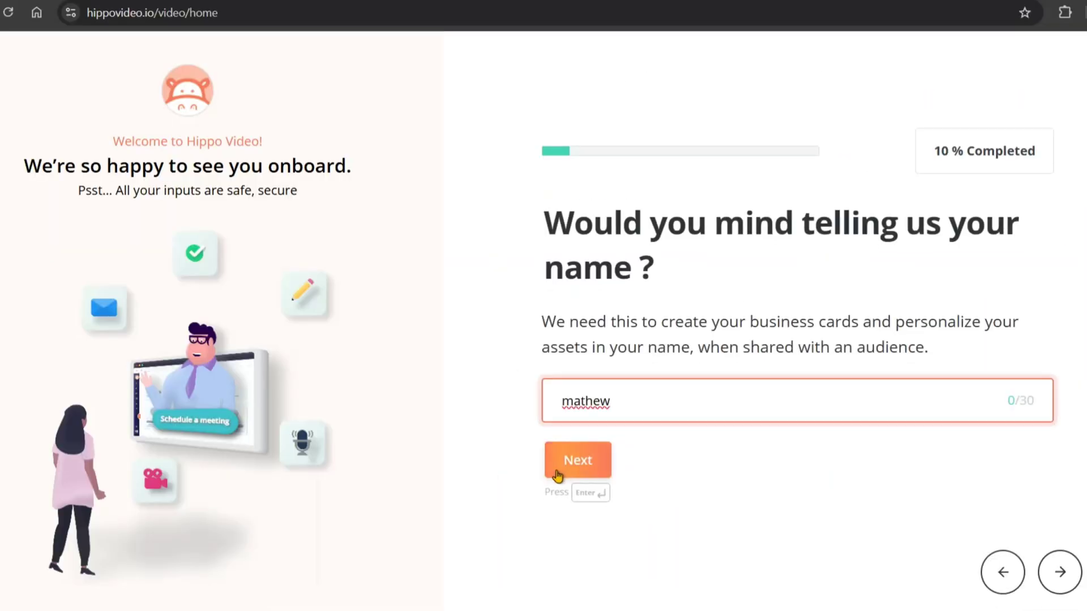
left_click(577, 459)
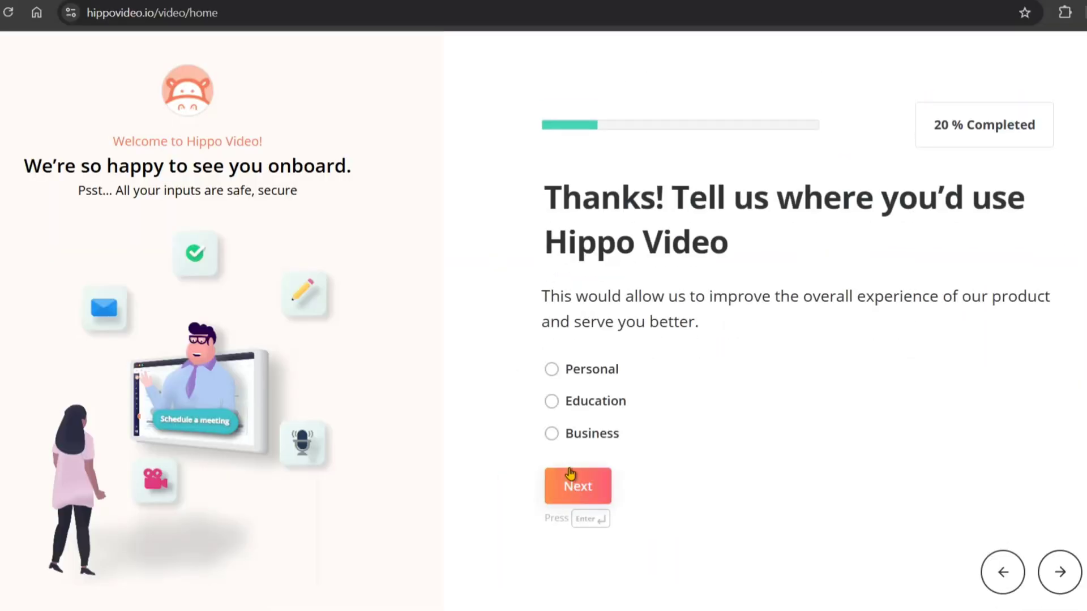
mouse_move(578, 368)
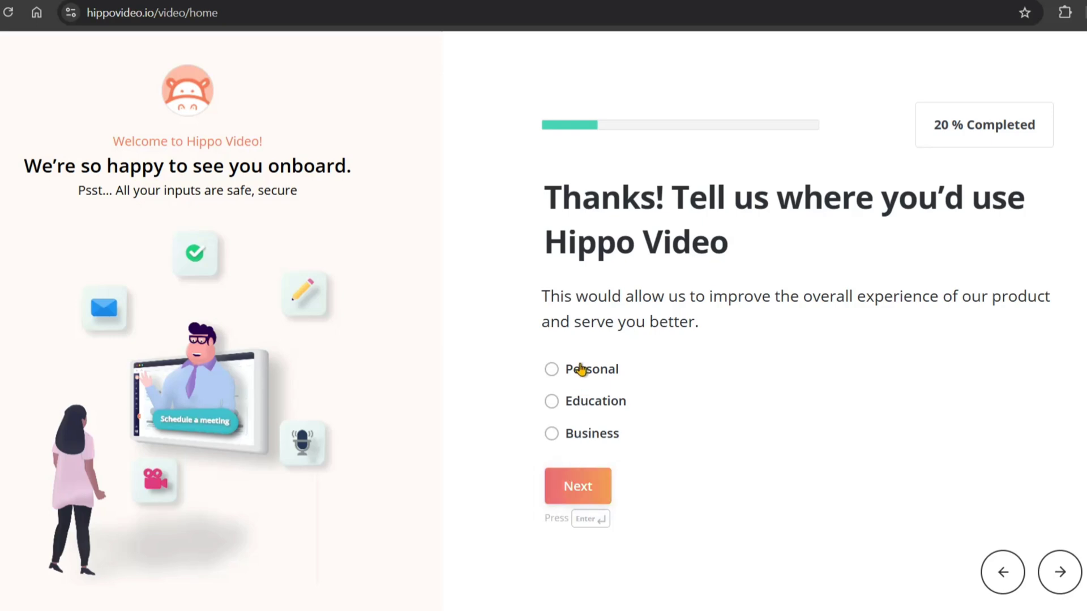
left_click(551, 368)
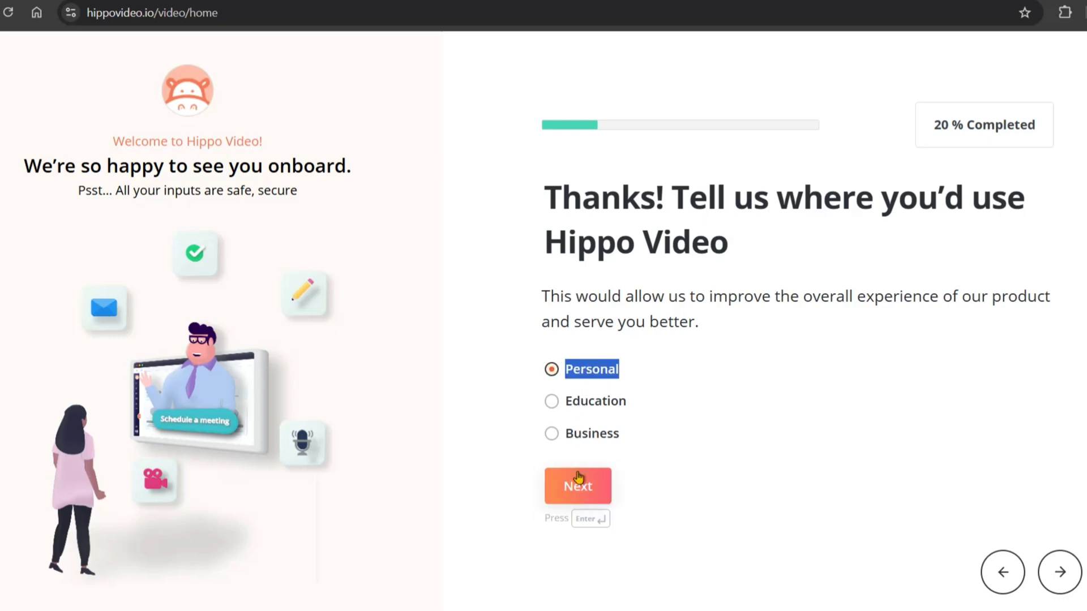
left_click(577, 485)
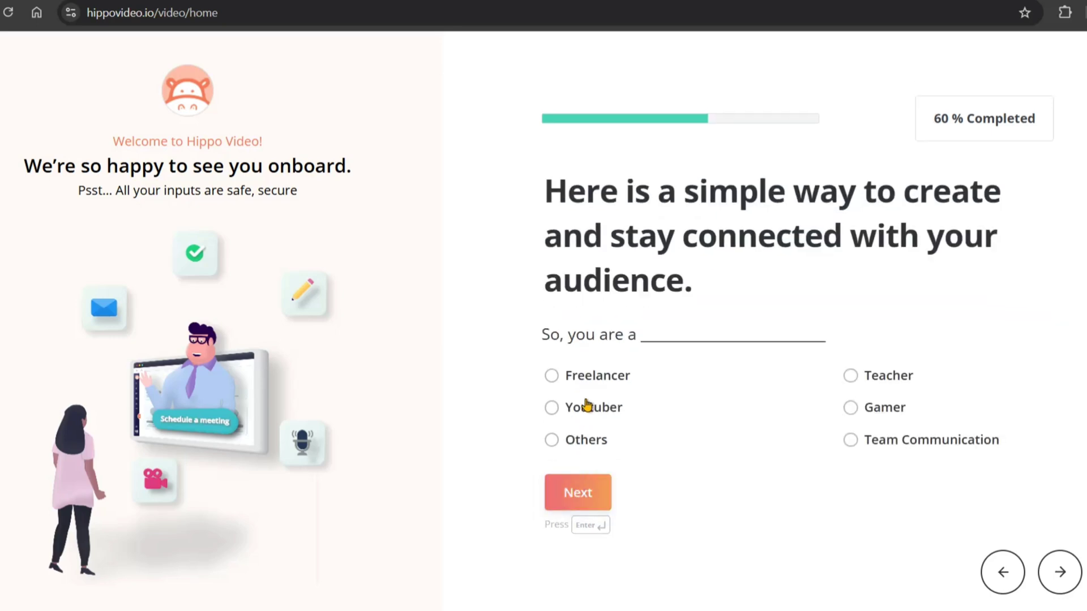
left_click(550, 407)
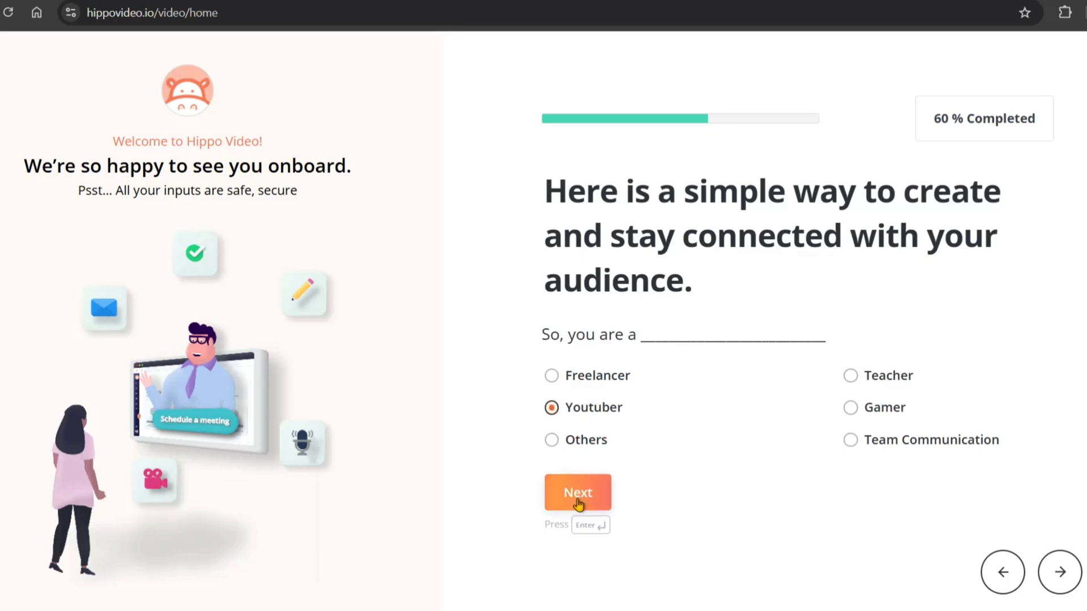
left_click(577, 491)
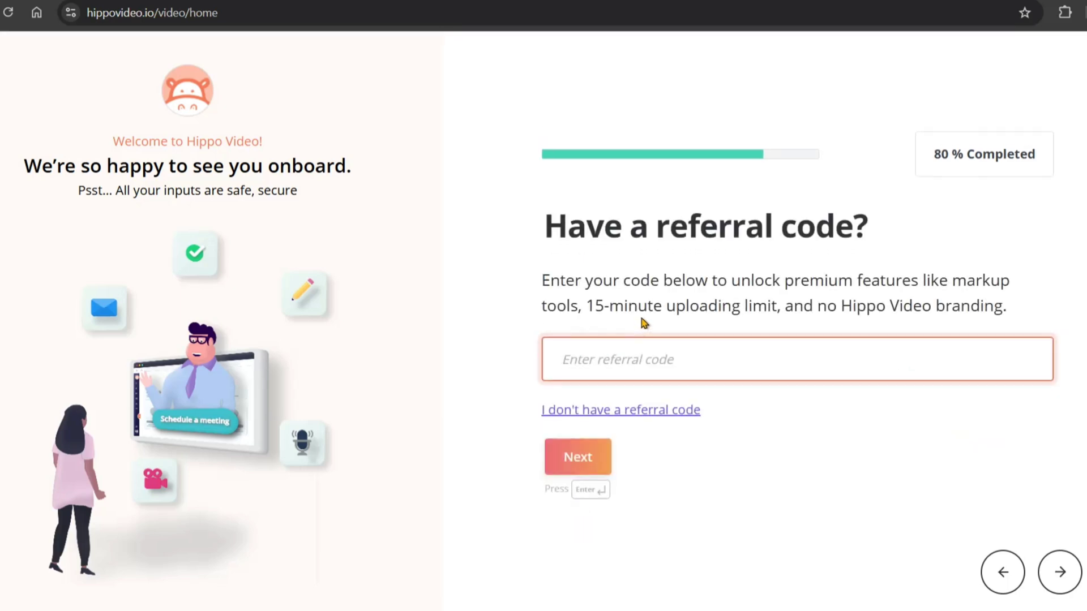
mouse_move(636, 356)
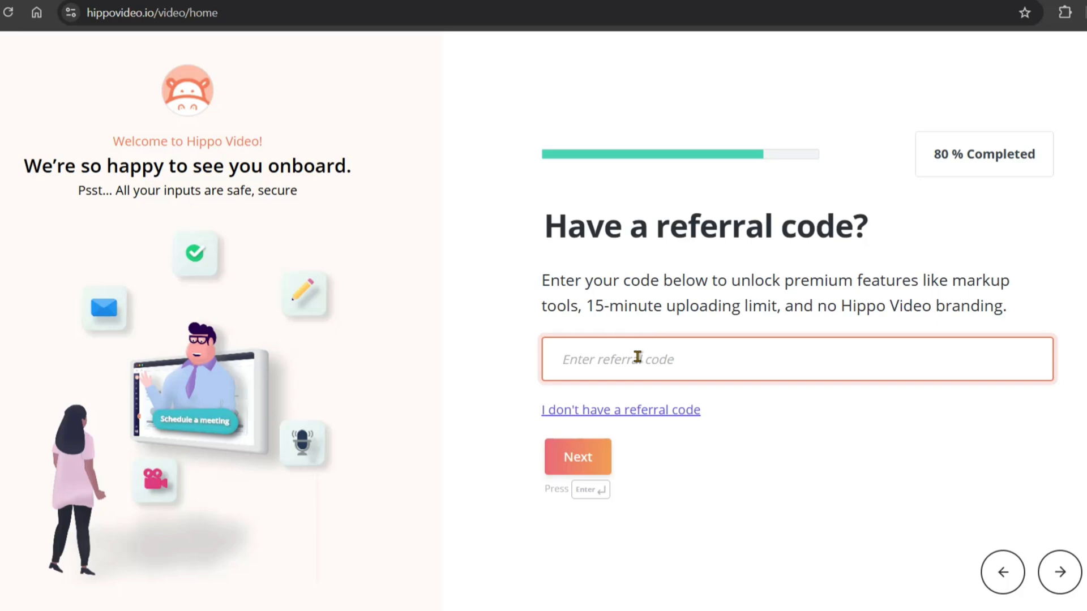
left_click(620, 409)
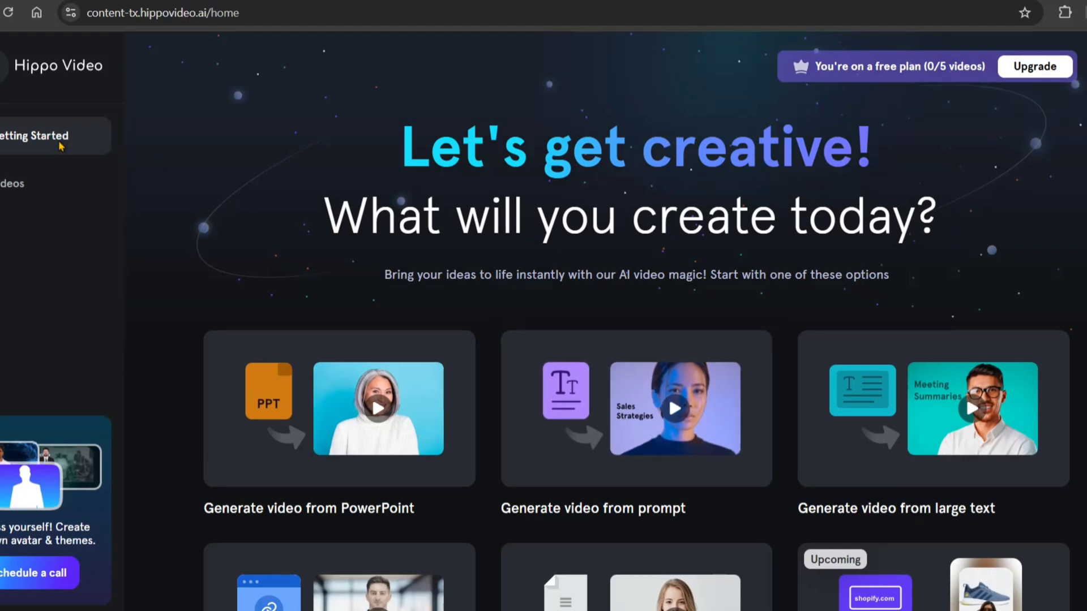
mouse_move(600, 204)
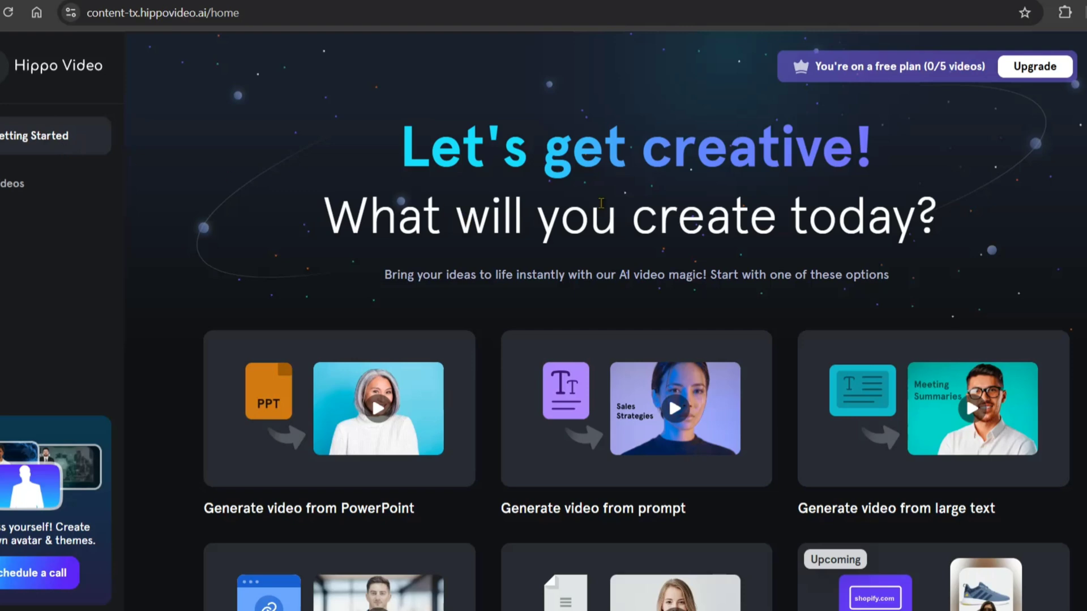
mouse_move(947, 87)
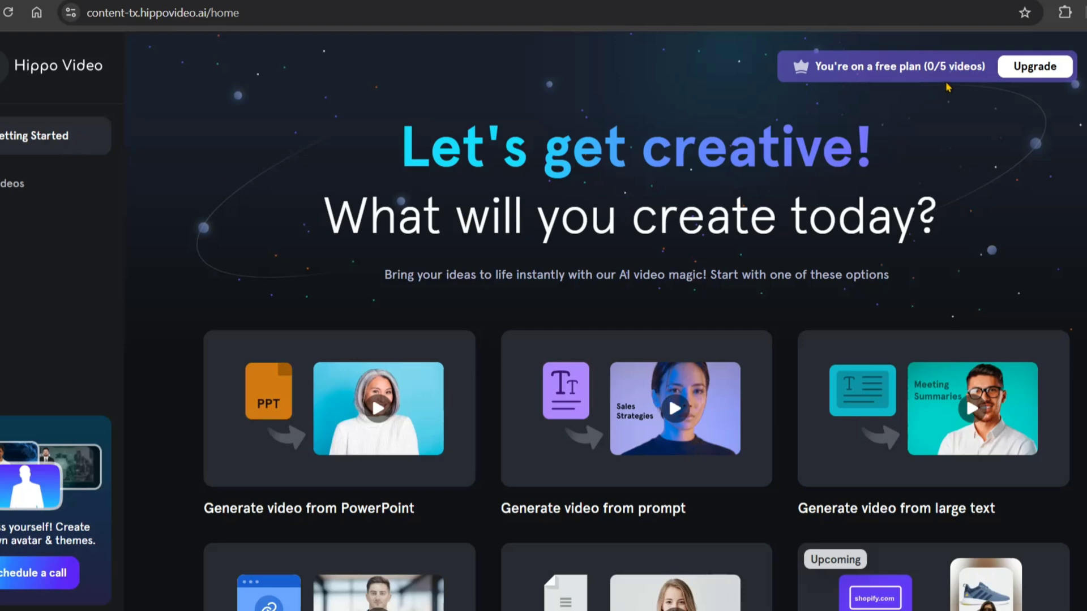
mouse_move(198, 355)
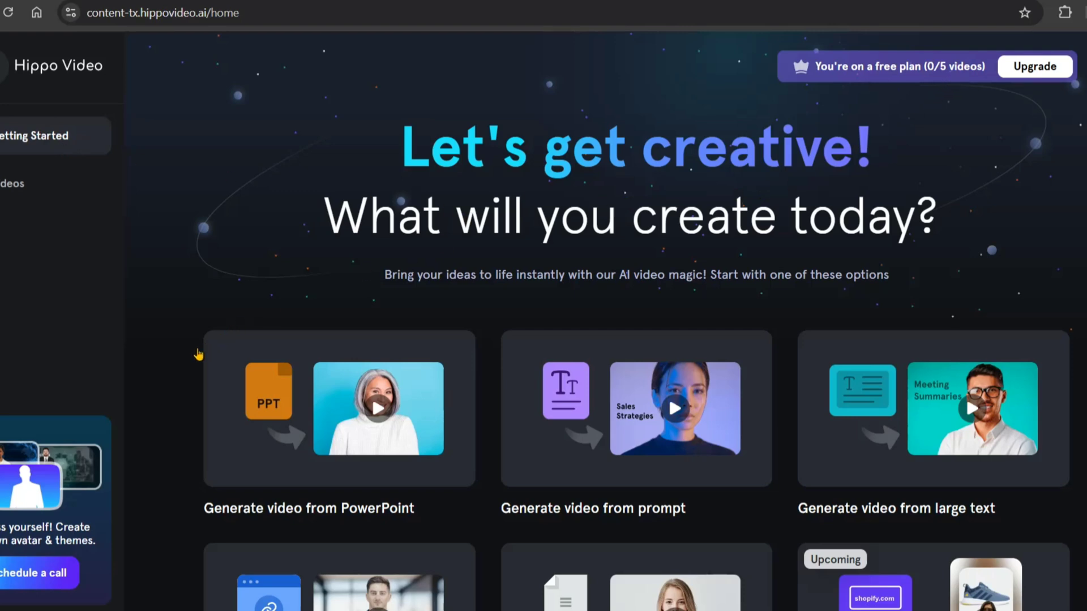
mouse_move(167, 395)
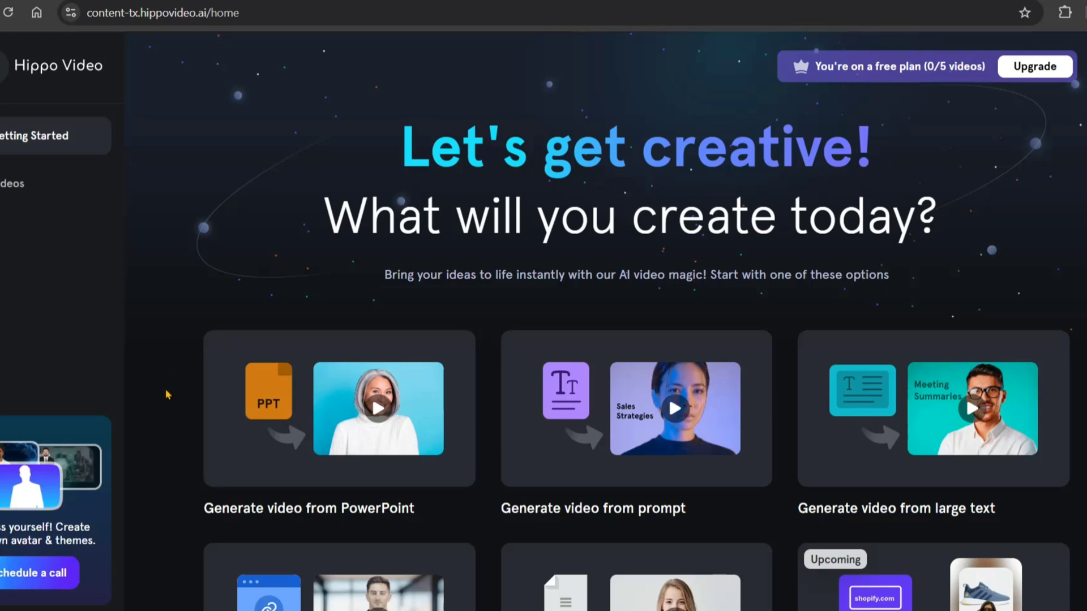
mouse_move(642, 352)
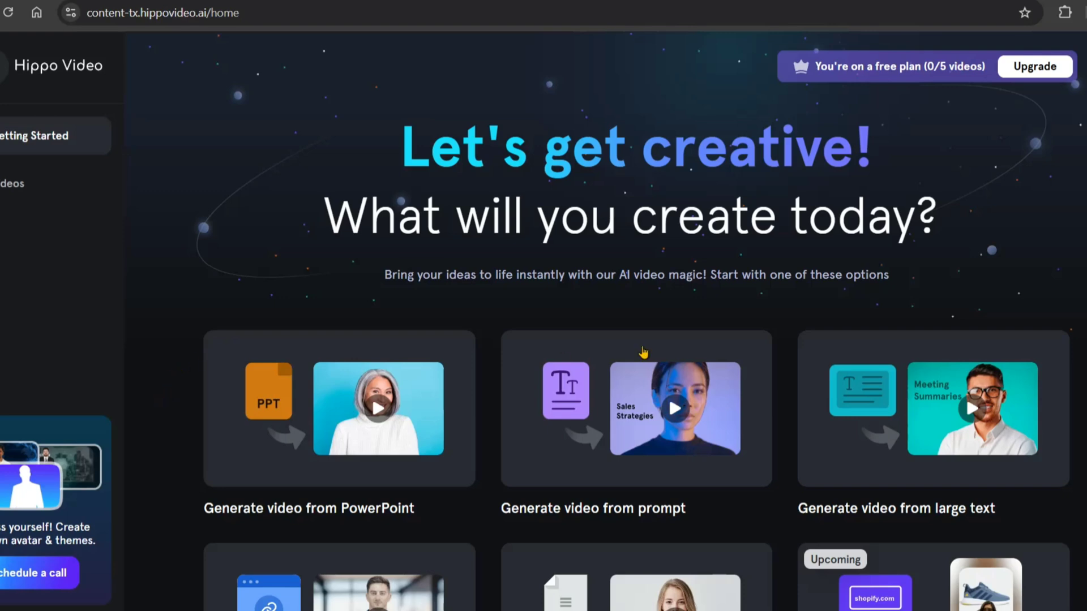
mouse_move(922, 417)
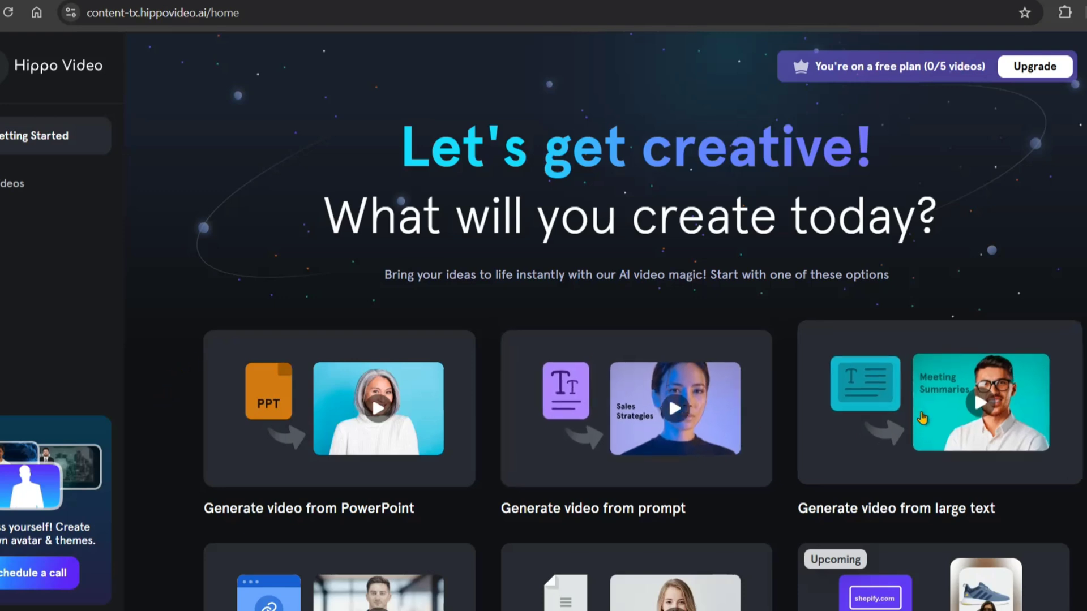
Scroll the Let's get creative home to see link, scratch and product-URL generation options.
scroll("down", 3)
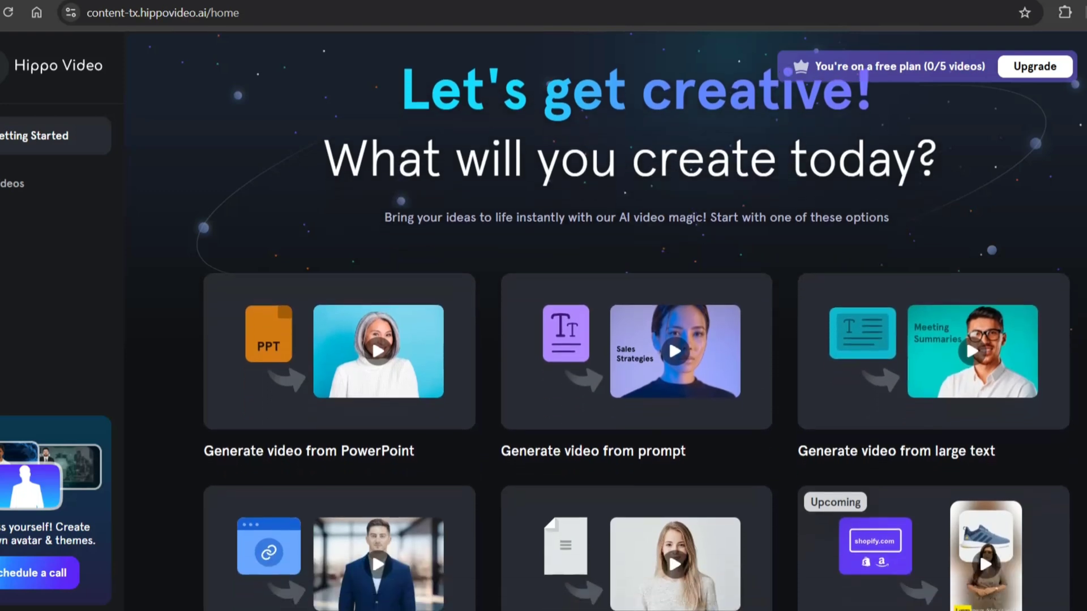
scroll("down", 3)
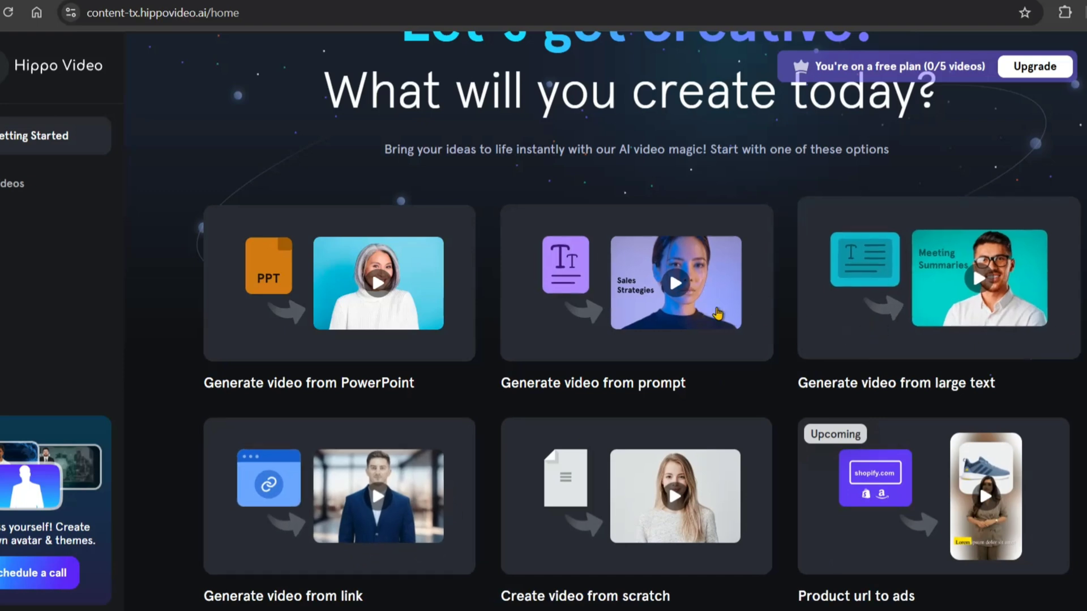
Start a video from a prompt, preview the Nexus and Serene templates, and select Serene.
left_click(635, 283)
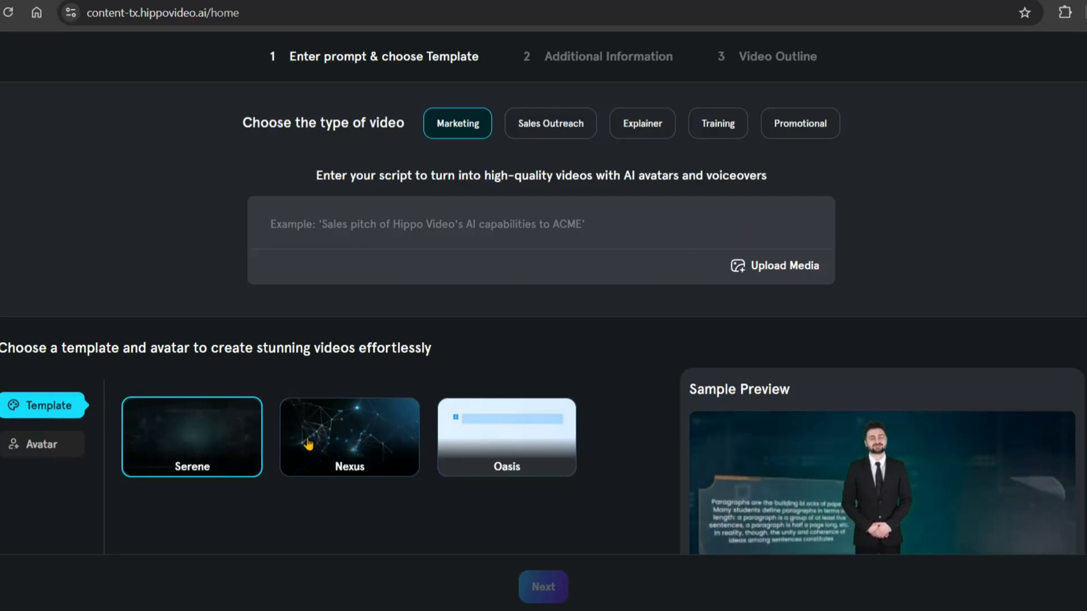
left_click(348, 436)
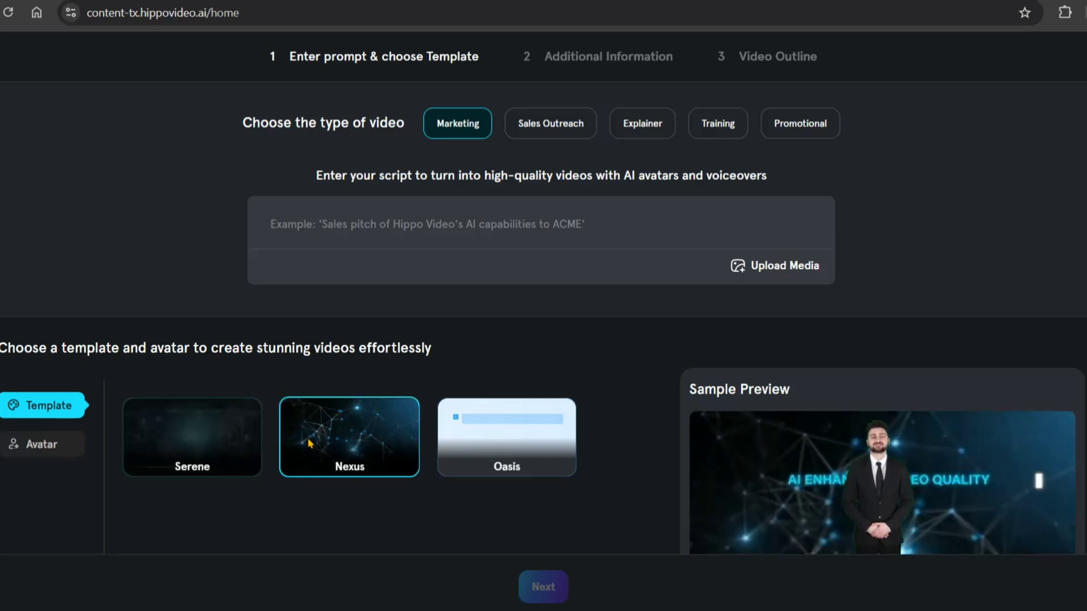
left_click(506, 437)
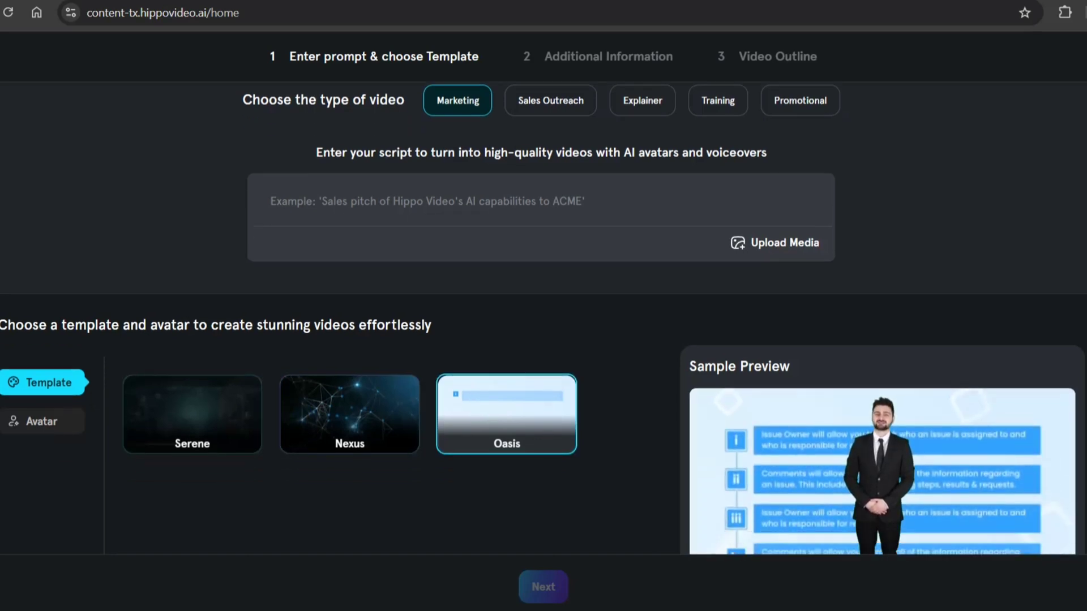
scroll("down", 3)
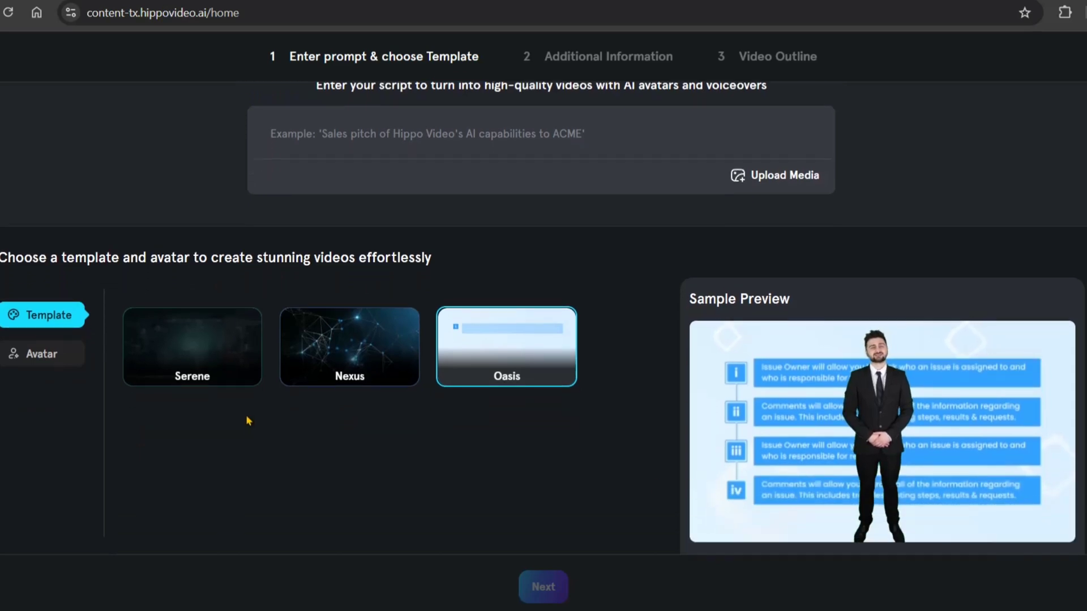
left_click(192, 347)
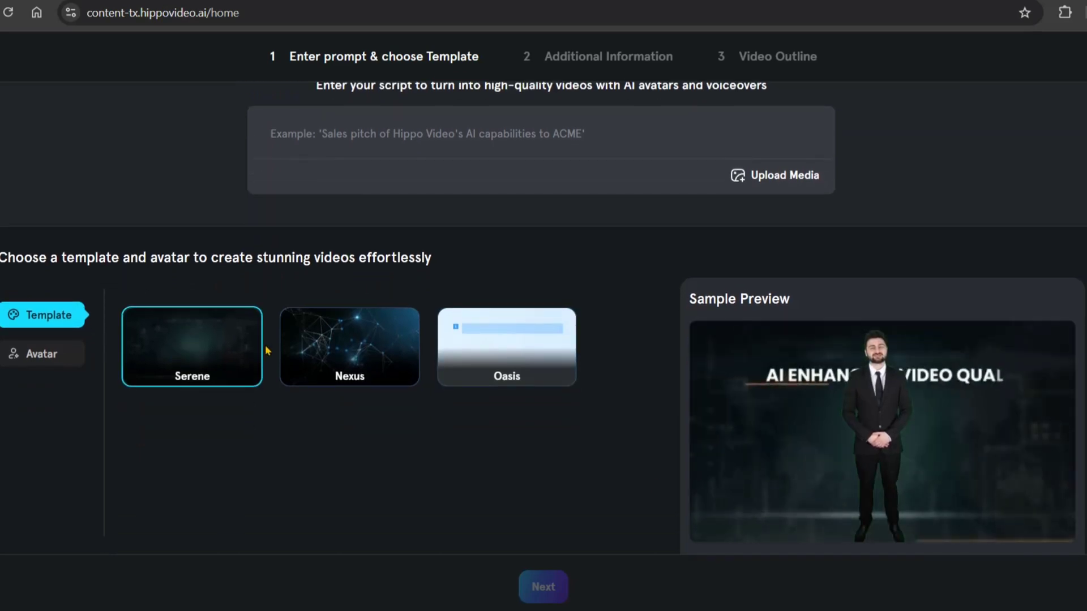
left_click(349, 346)
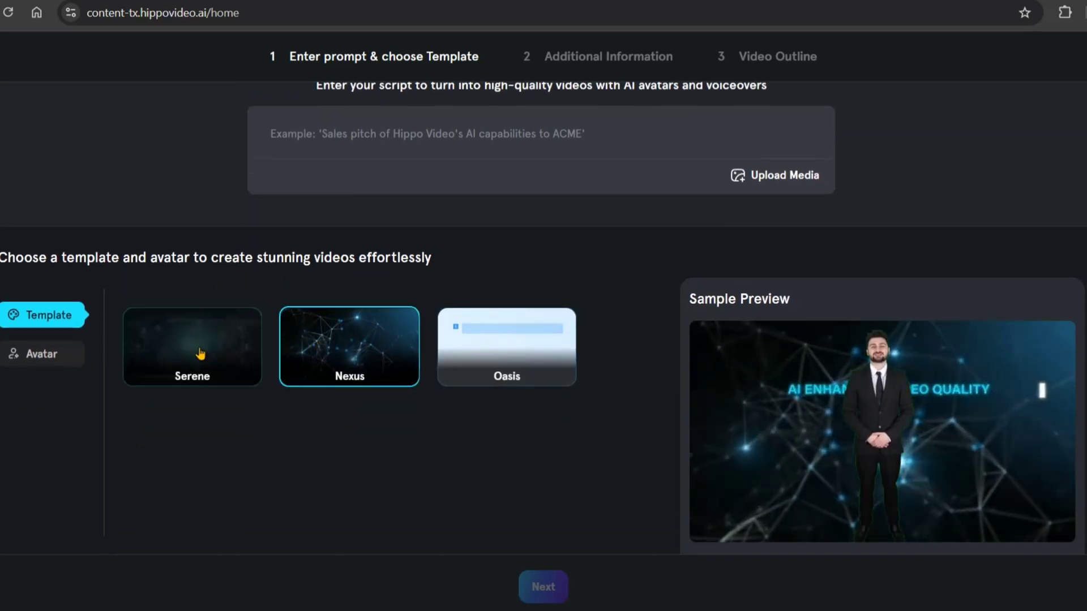
left_click(192, 347)
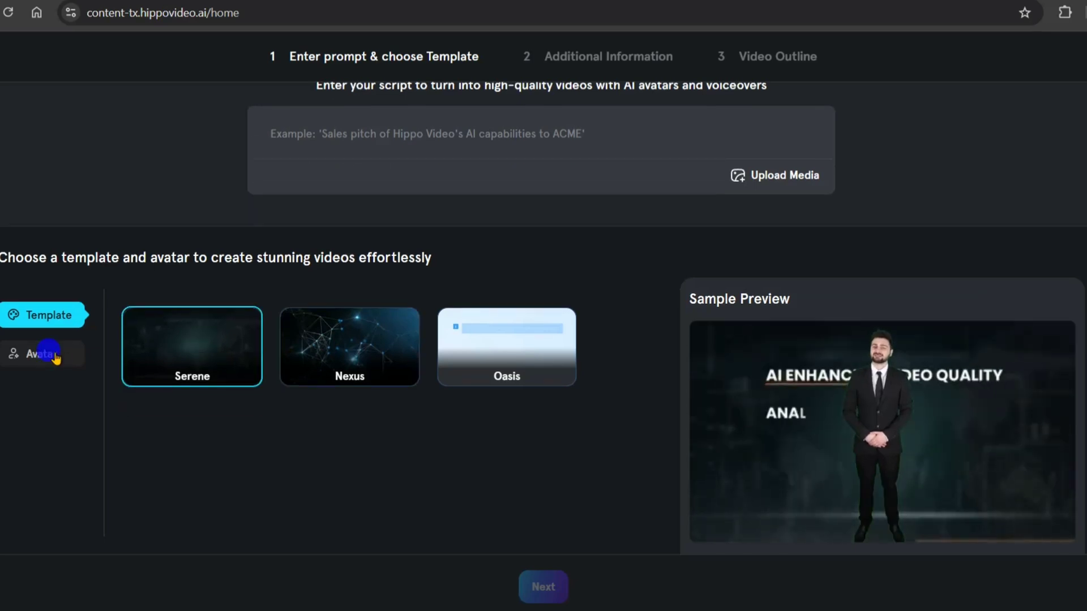
Pick Antony from the avatar list after trying Roy, then proceed with the TJS YOUTUBE TIPS script.
left_click(40, 354)
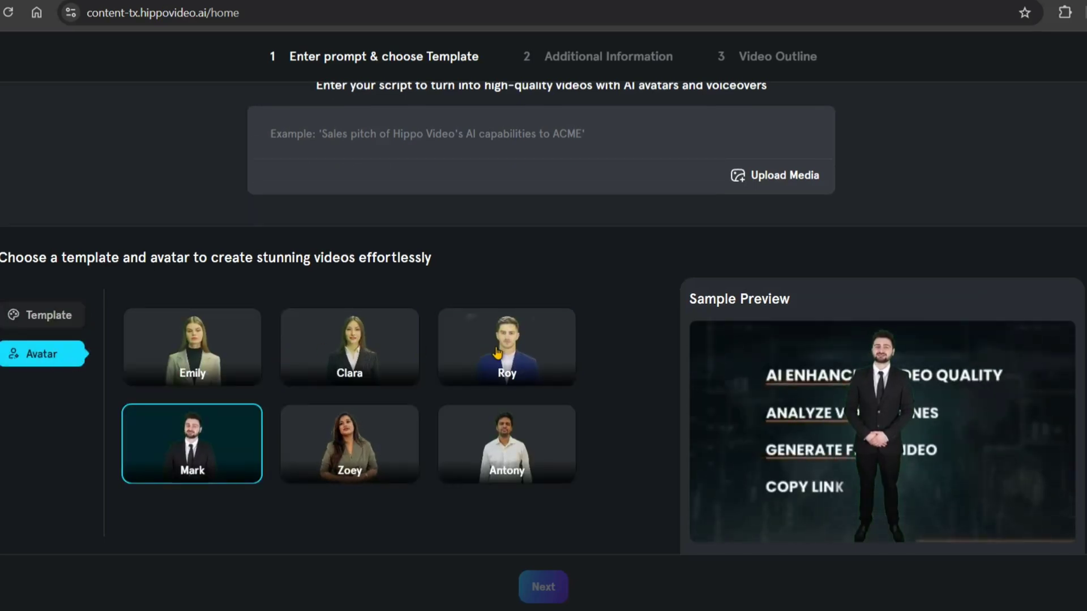
left_click(506, 347)
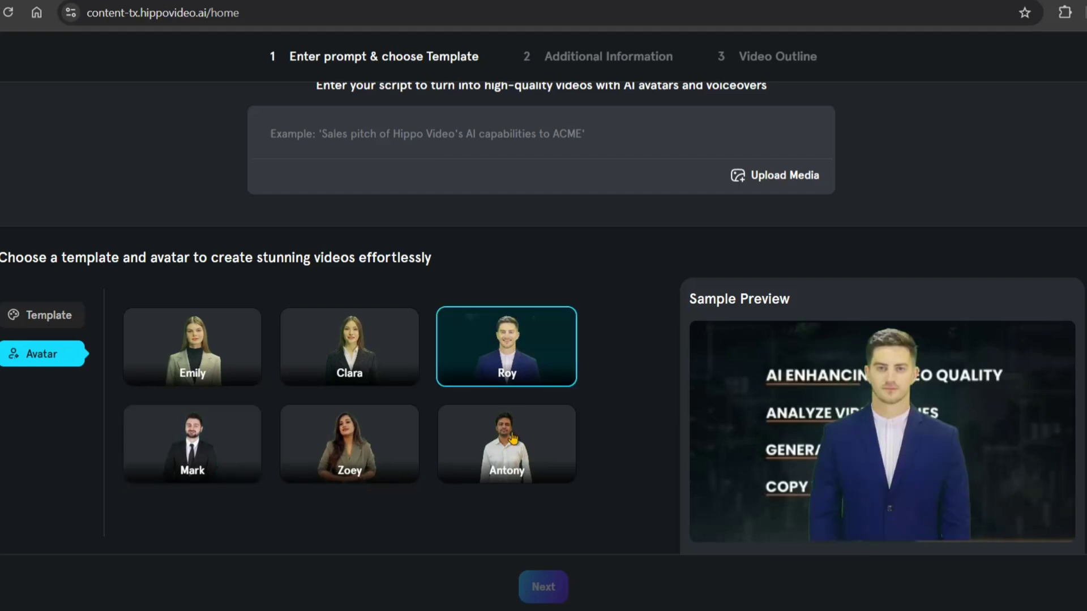
left_click(506, 444)
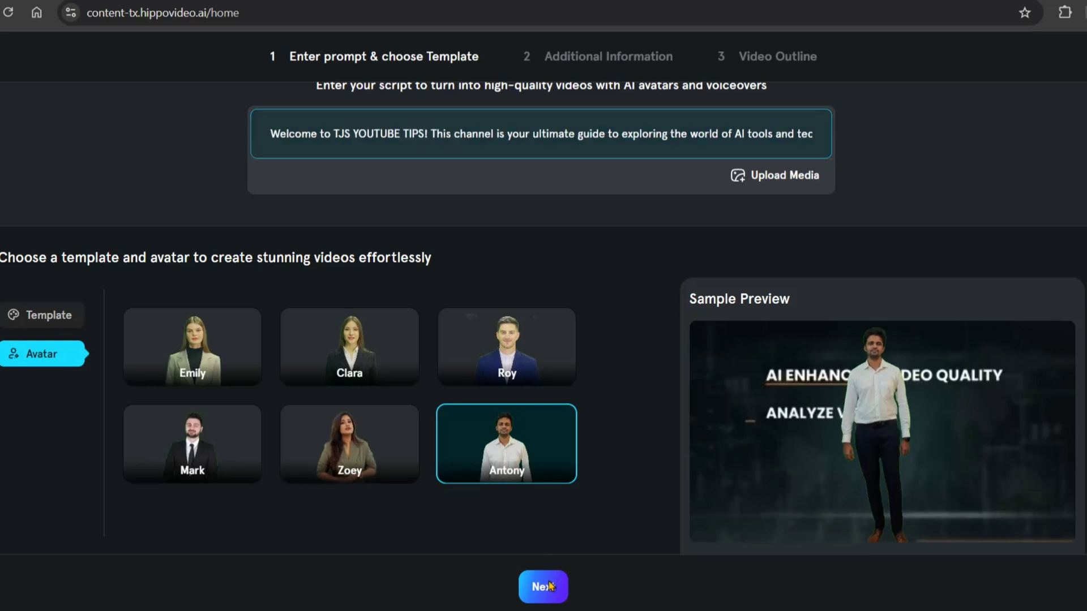
left_click(543, 587)
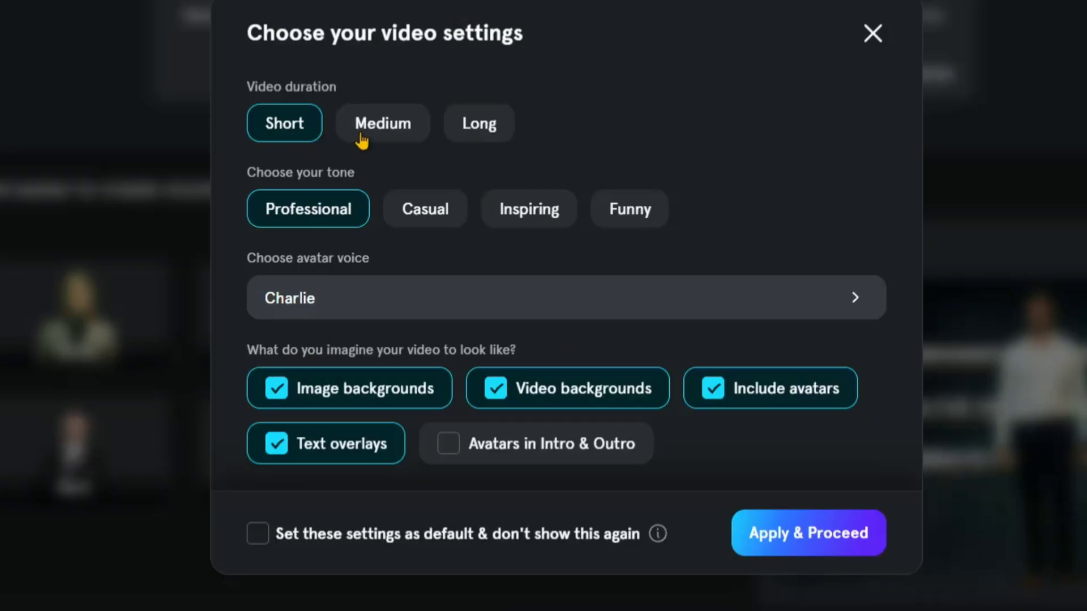
Set video length to Medium and apply Charlie as the avatar voice.
left_click(382, 124)
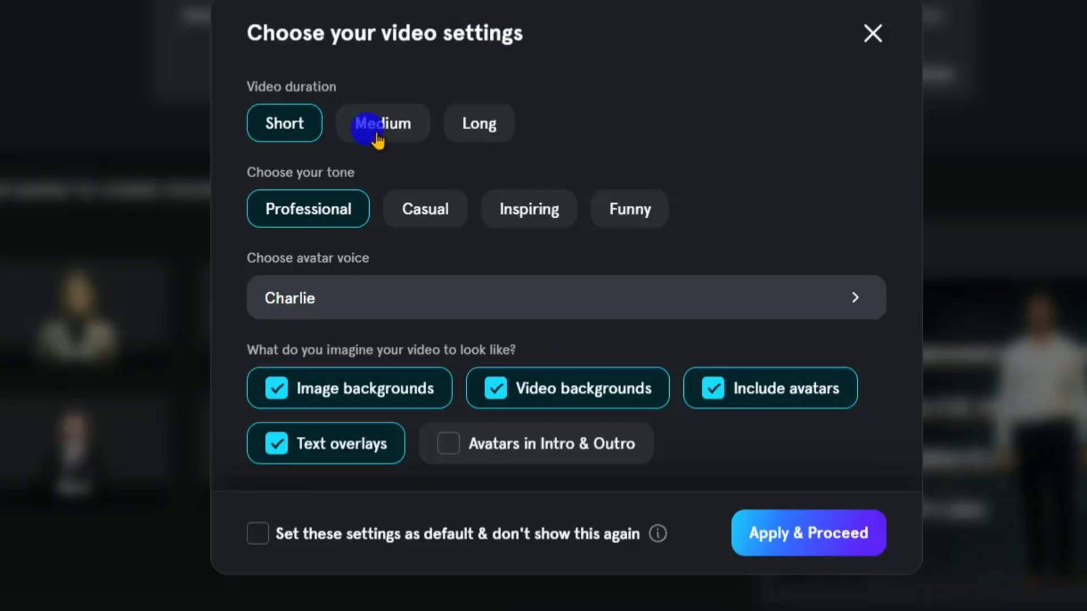
left_click(382, 124)
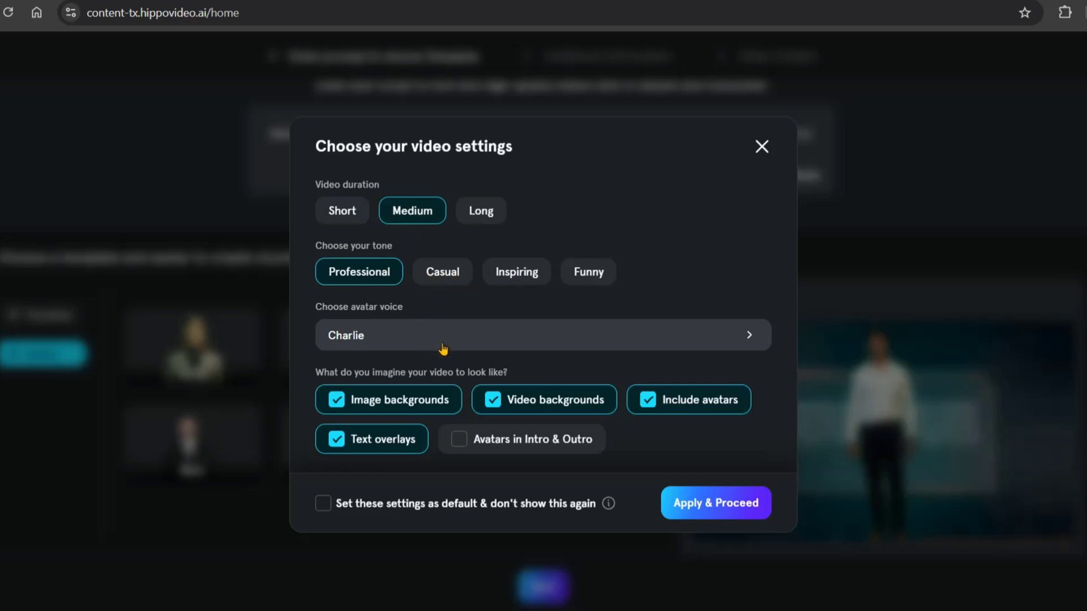
mouse_move(737, 346)
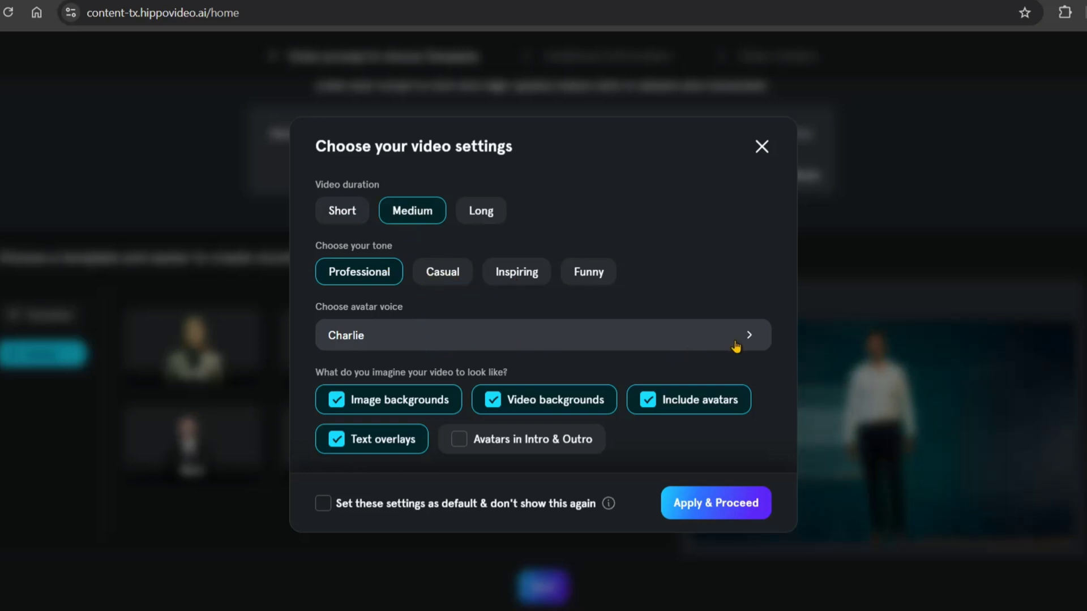
left_click(727, 336)
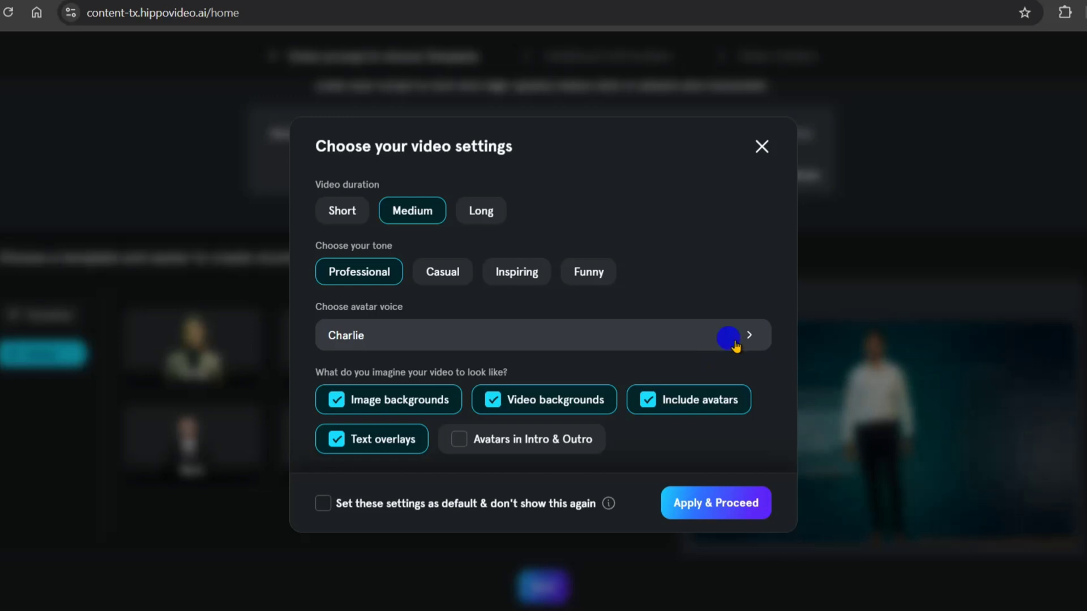
left_click(748, 335)
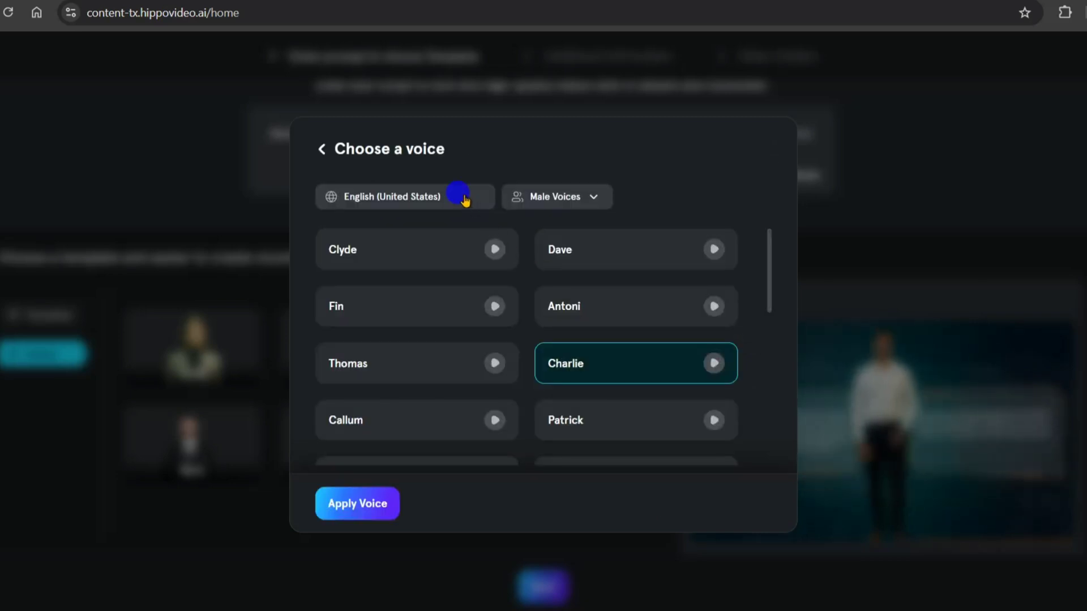
mouse_move(389, 200)
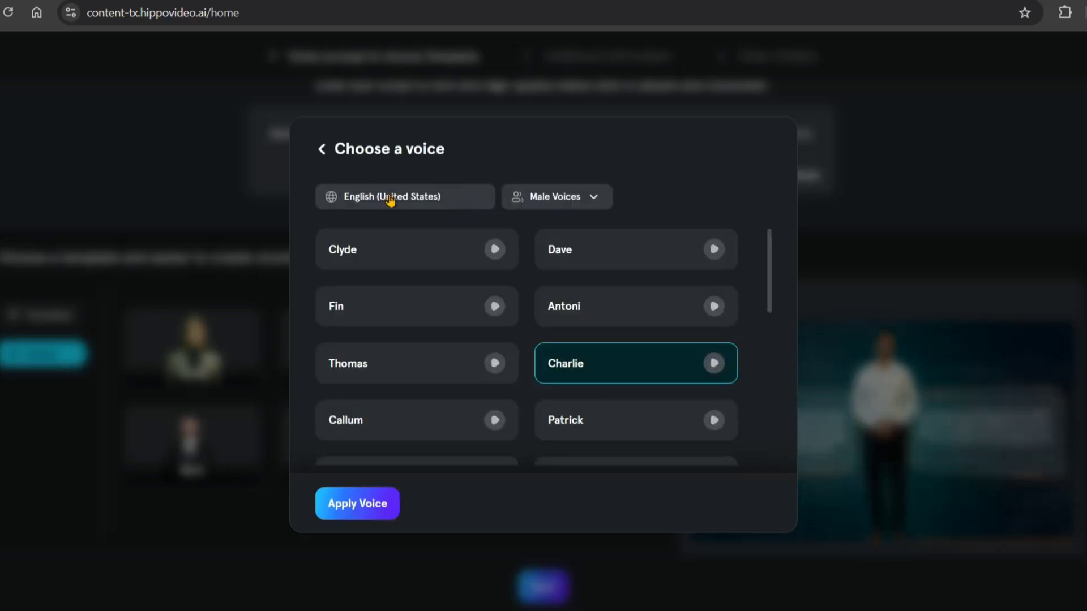
mouse_move(650, 270)
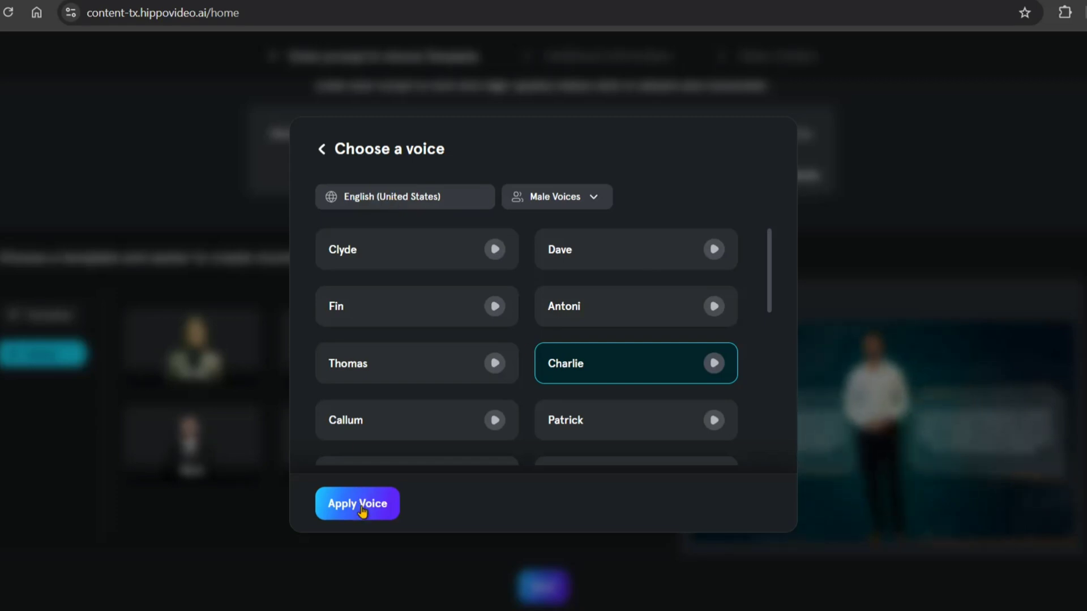
left_click(357, 503)
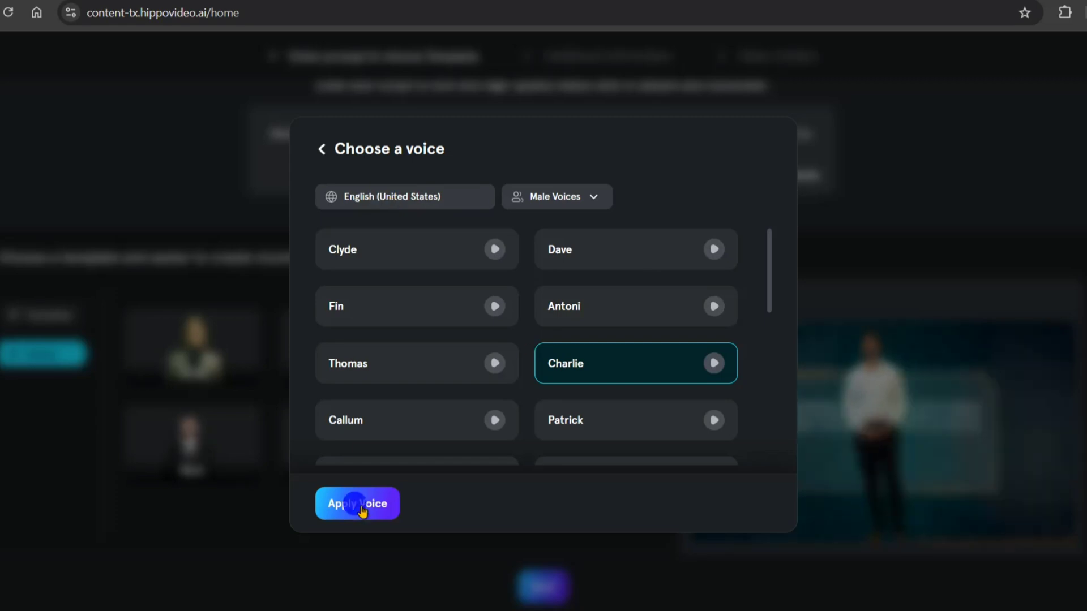
left_click(357, 504)
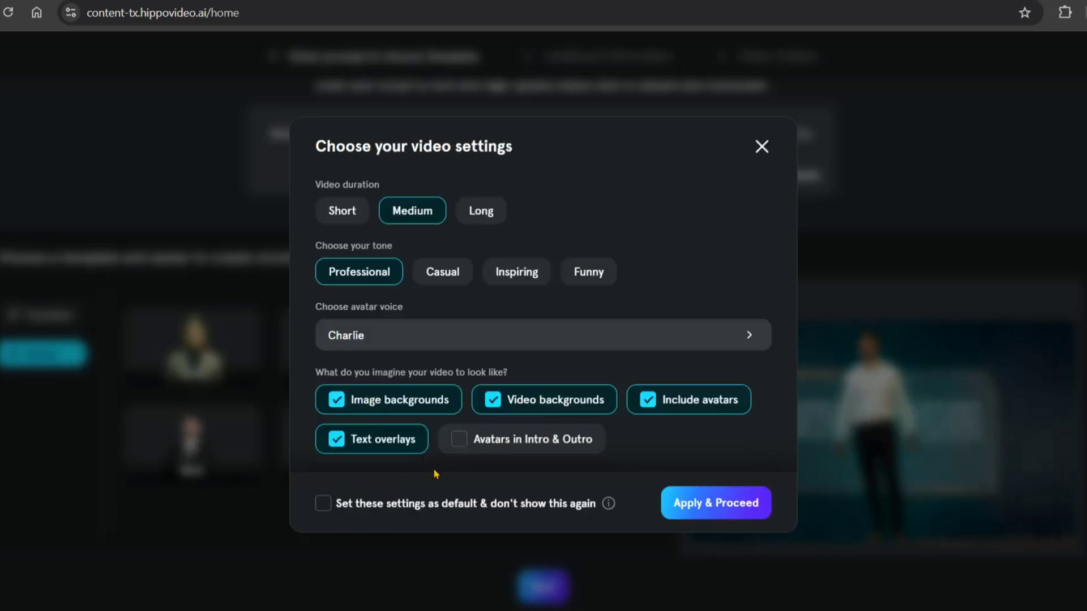
mouse_move(412, 409)
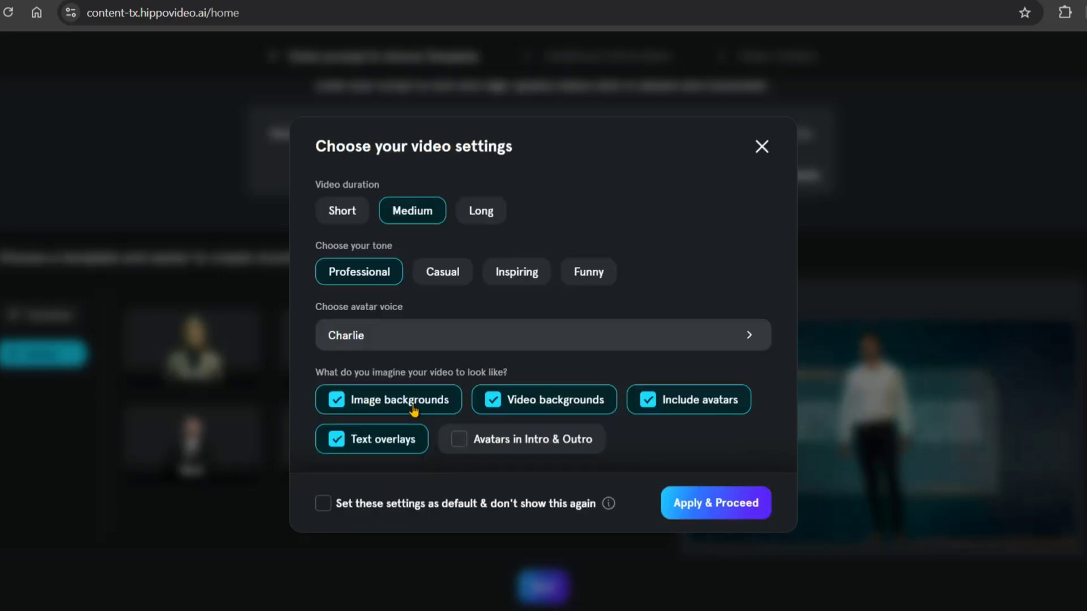
mouse_move(669, 414)
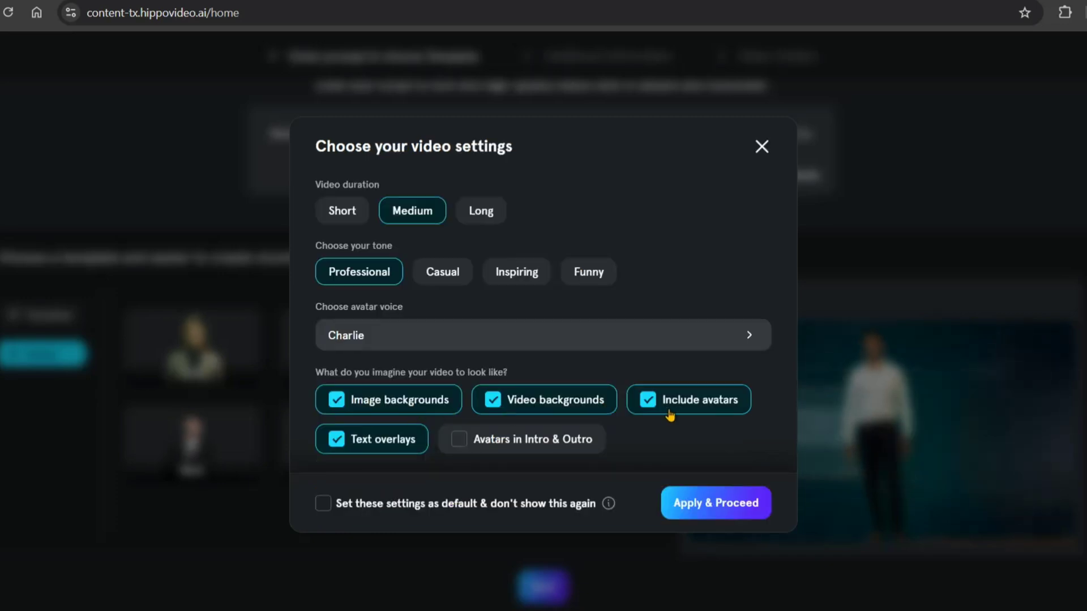
mouse_move(480, 449)
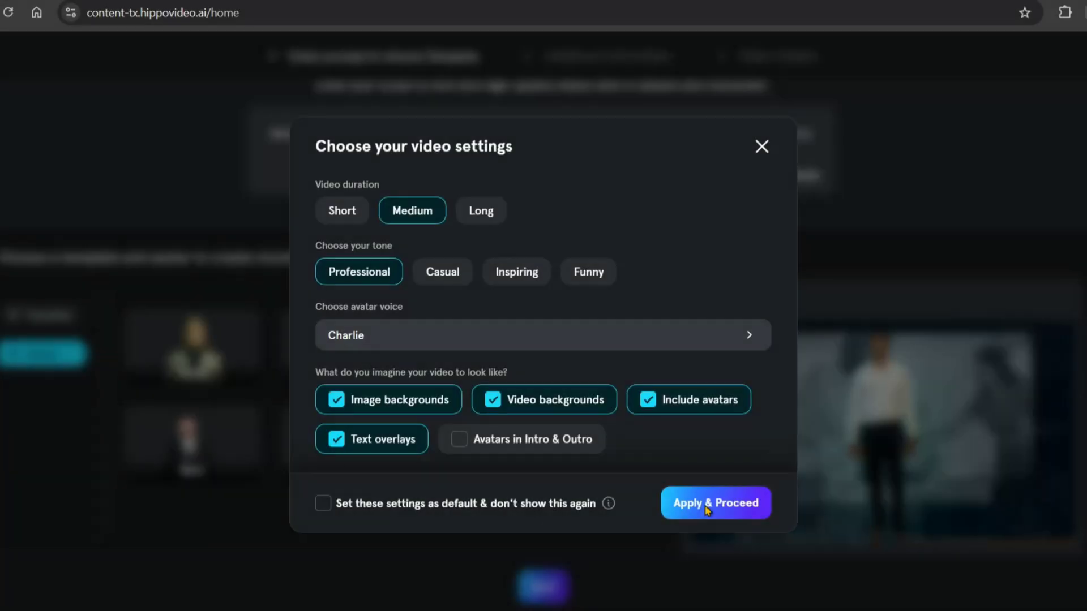
Apply the Medium/Professional/Charlie settings and proceed to Additional Information.
left_click(715, 503)
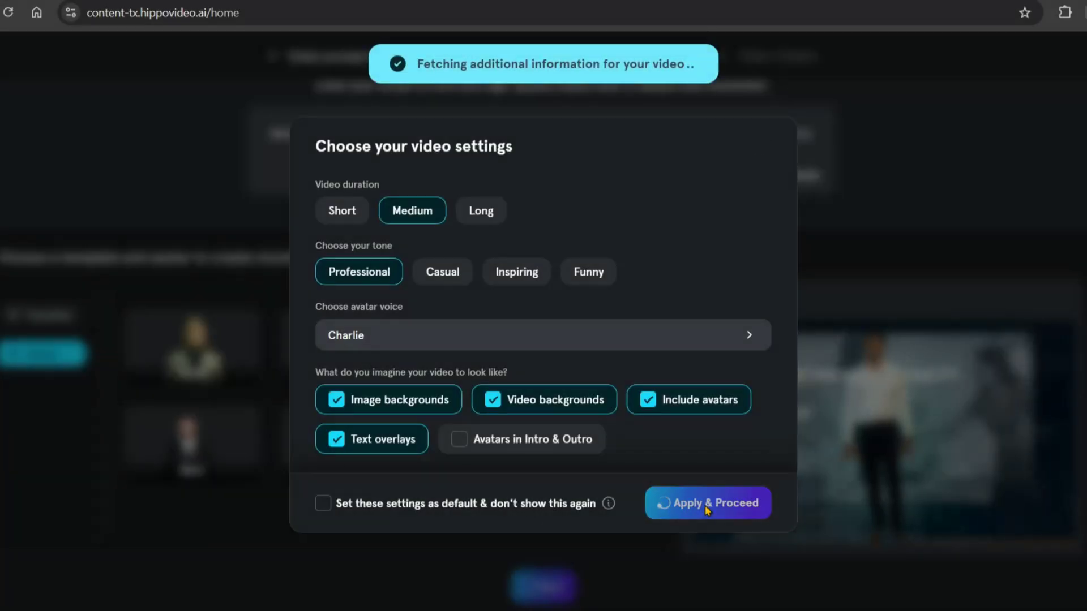
left_click(708, 503)
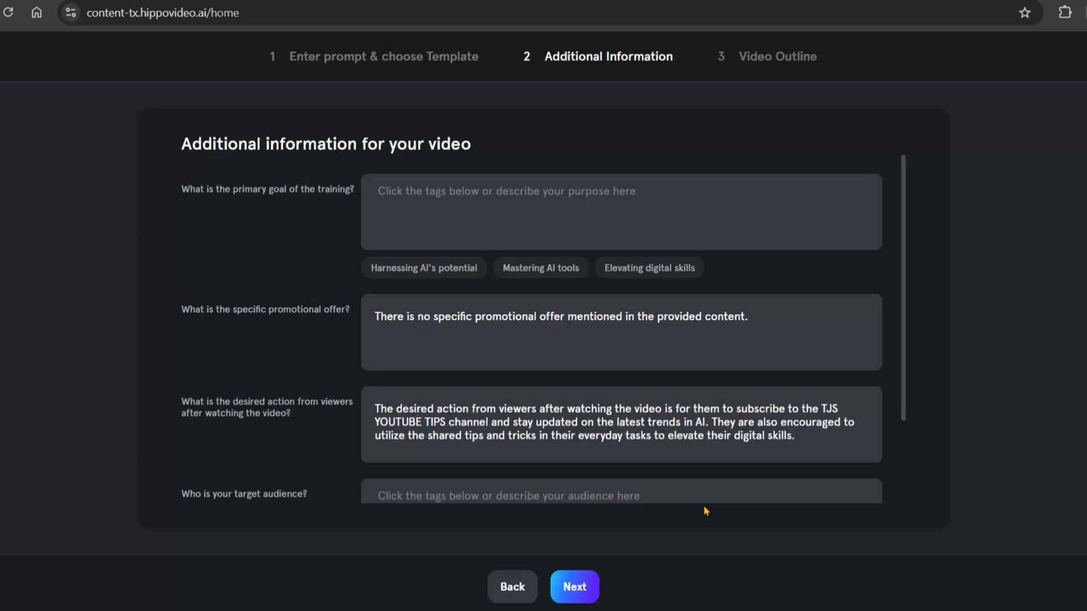
mouse_move(522, 253)
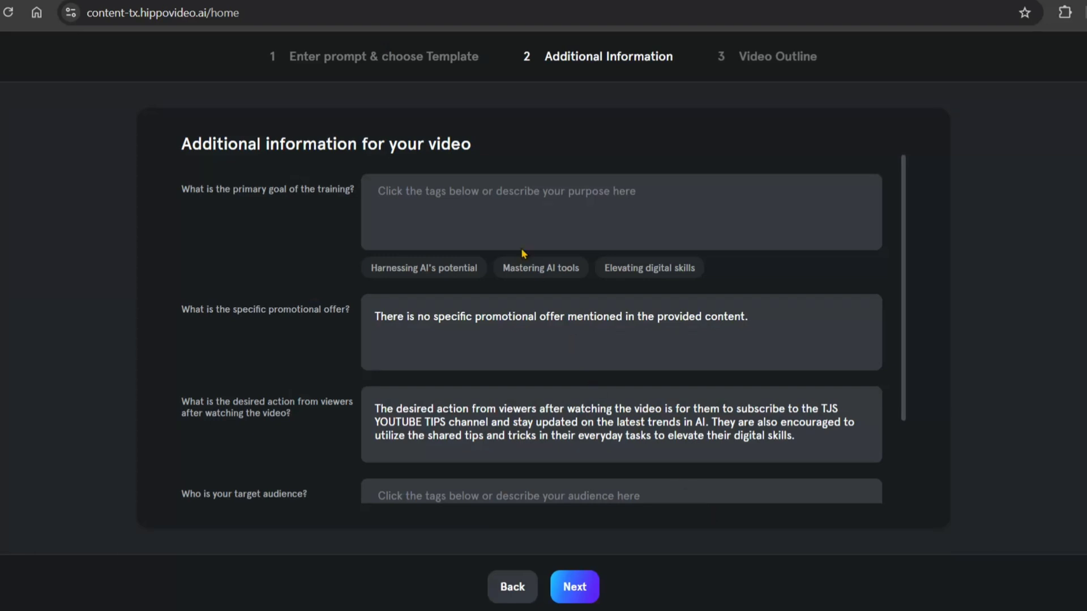
Add training goals Mastering AI tools, Harnessing AI's potential and Elevating digital skills.
left_click(539, 268)
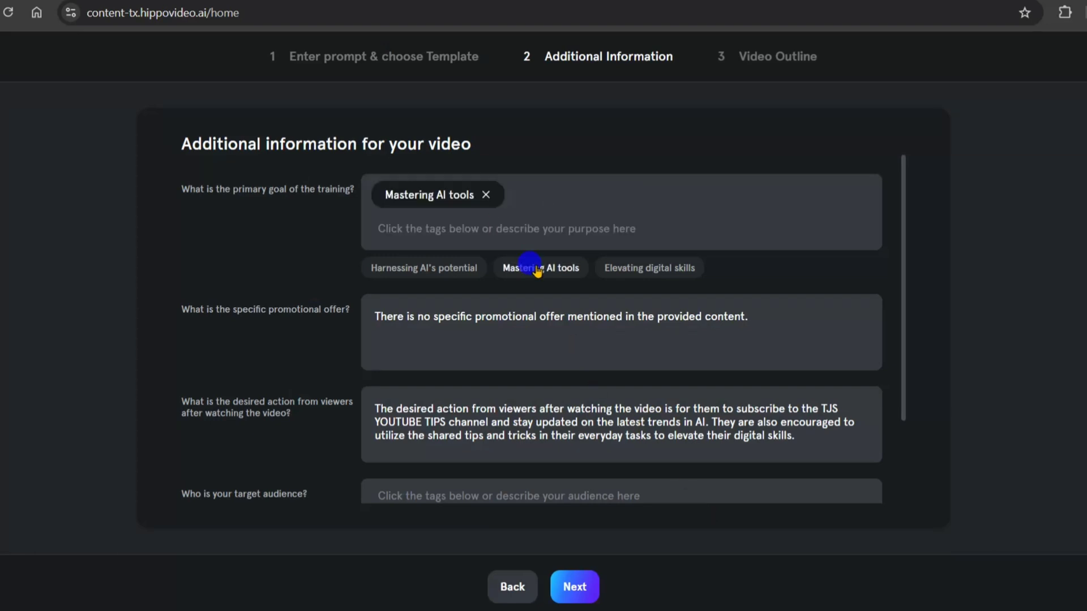
mouse_move(621, 292)
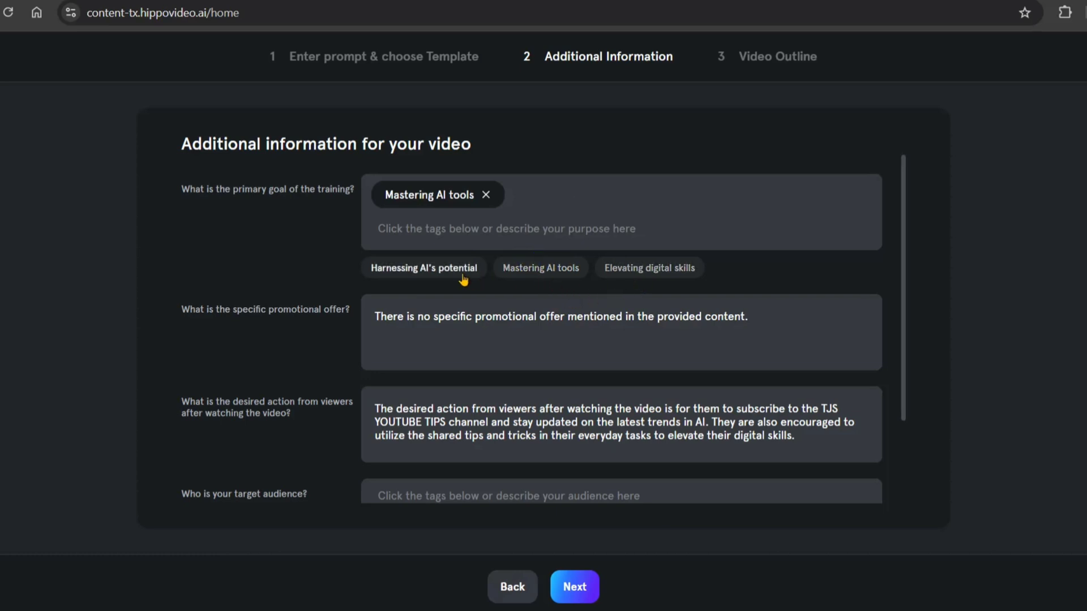
left_click(422, 268)
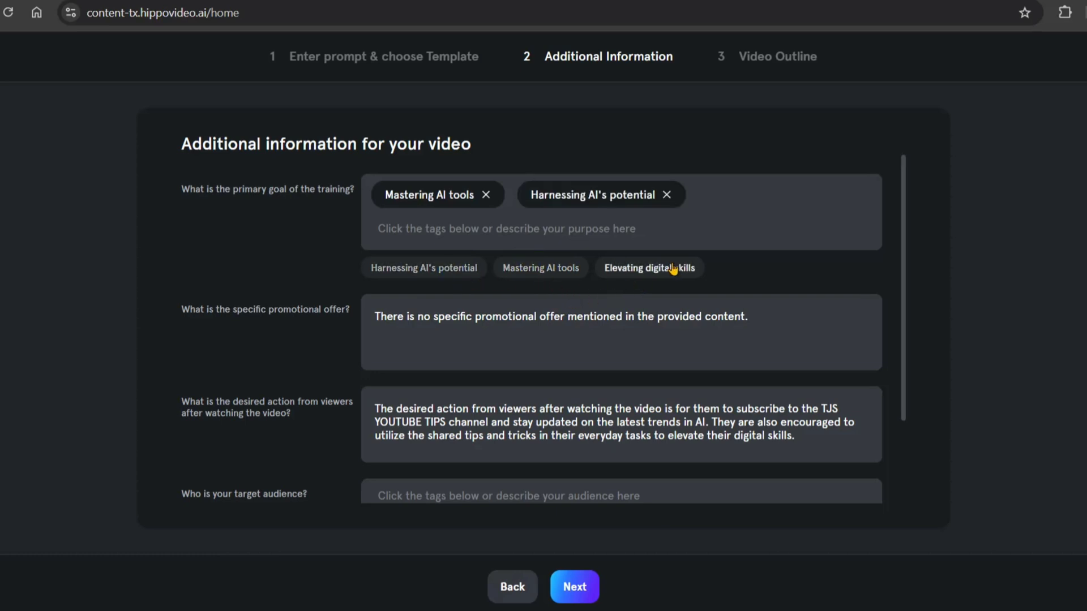
left_click(648, 268)
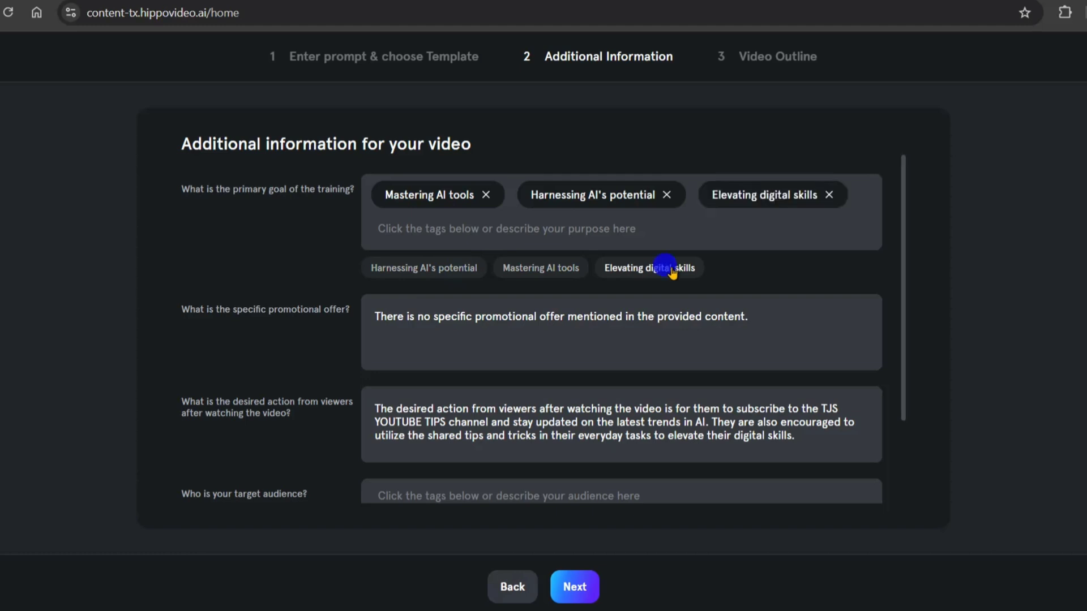
mouse_move(904, 314)
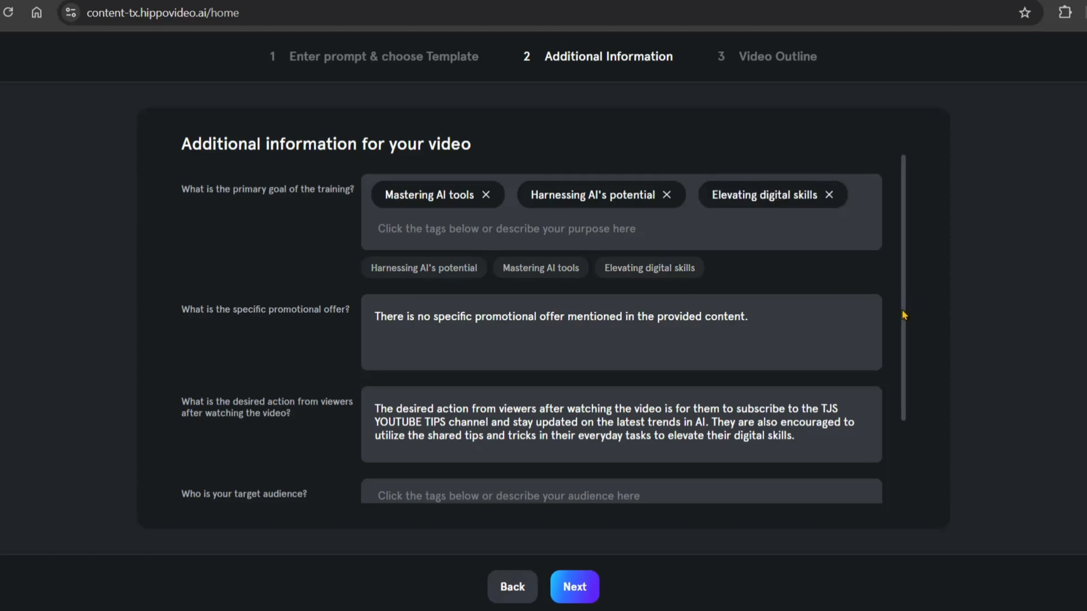
Add audiences Malayalam speakers, Content creators, Digital skills learners, AI enthusiasts, Technology learners.
scroll("down", 3)
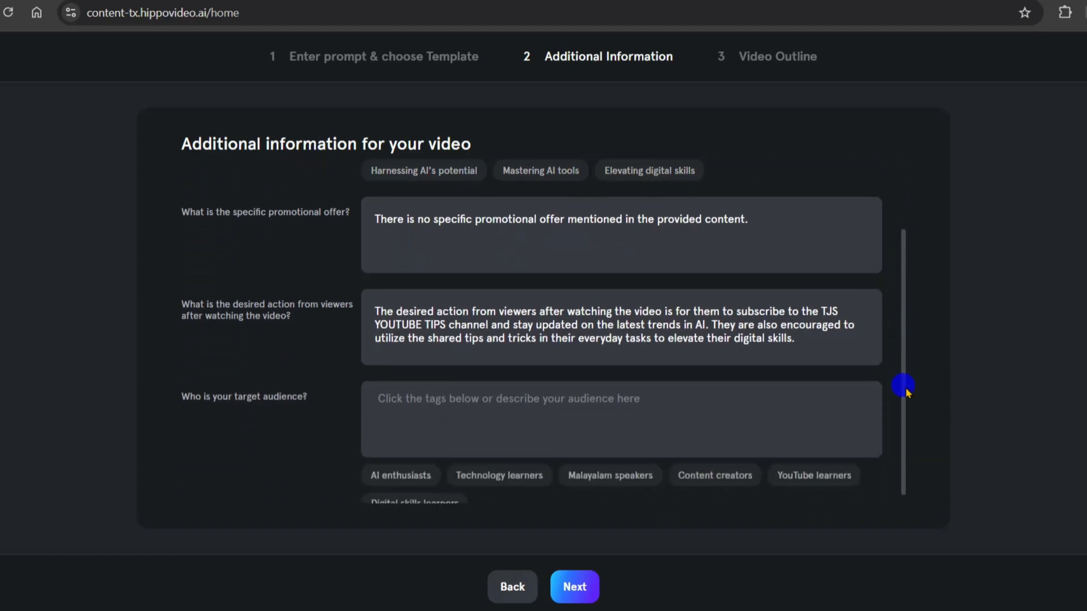
scroll("down", 3)
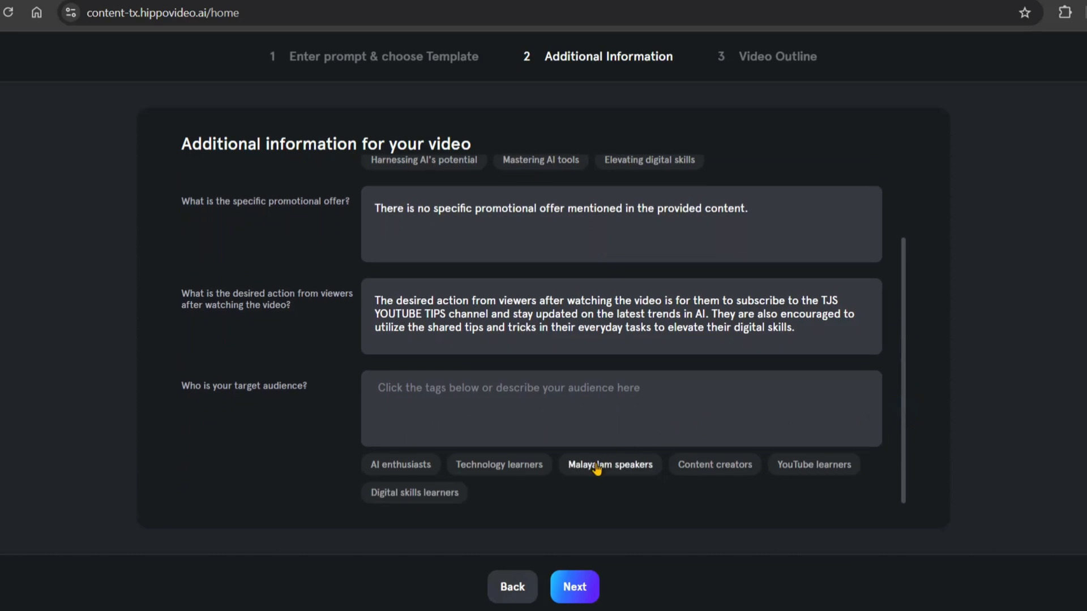
left_click(610, 464)
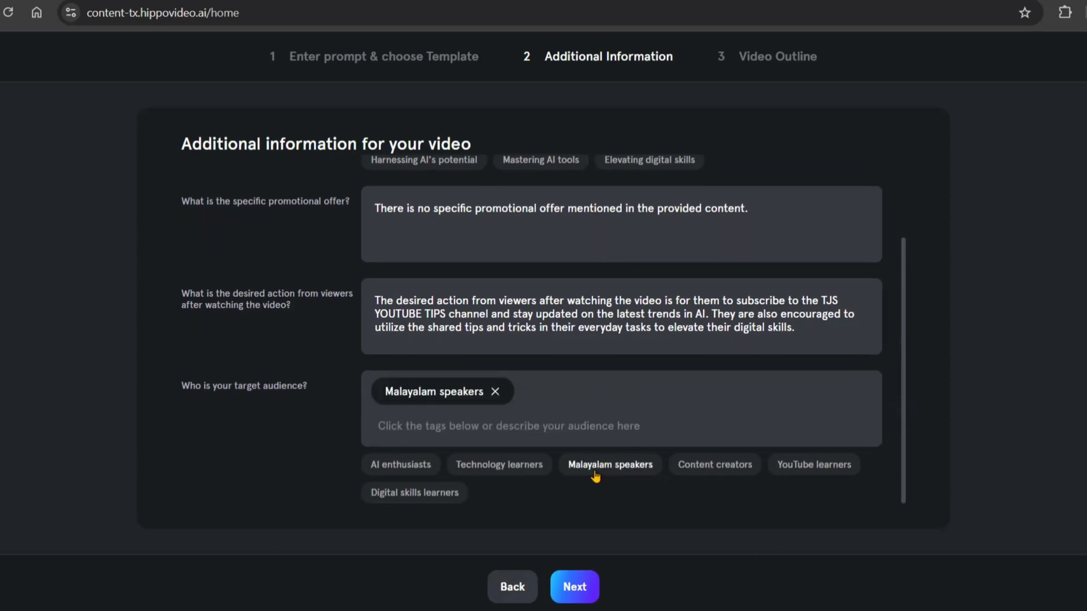
left_click(714, 464)
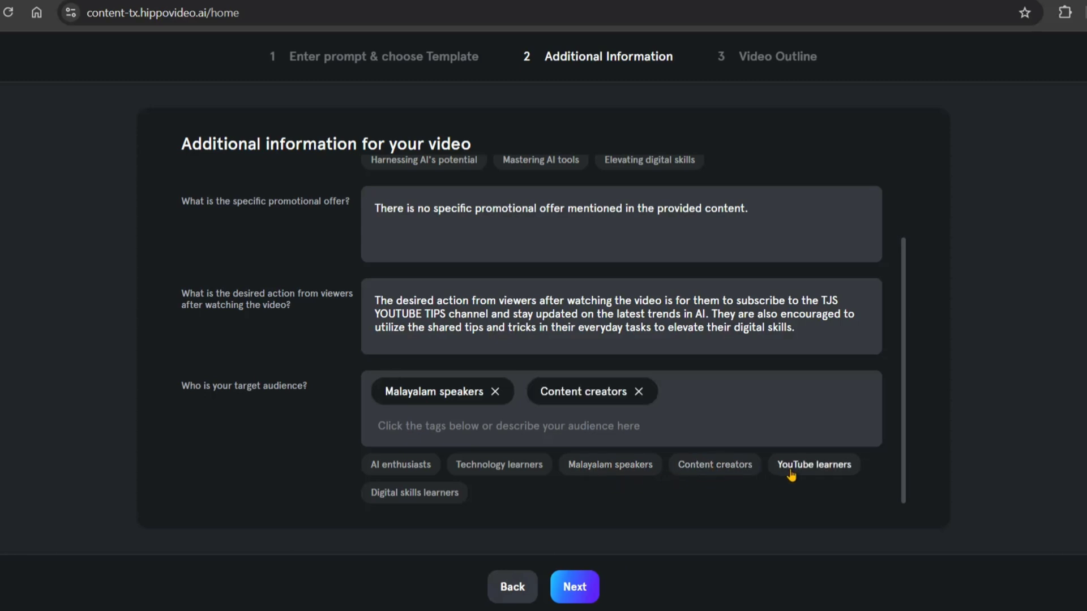
left_click(414, 491)
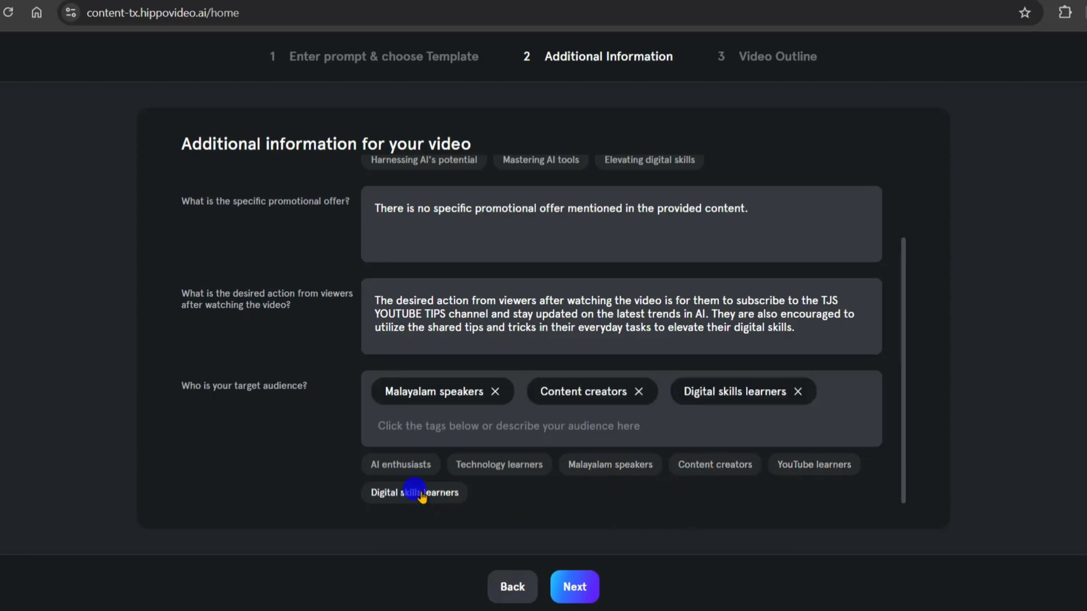
left_click(400, 464)
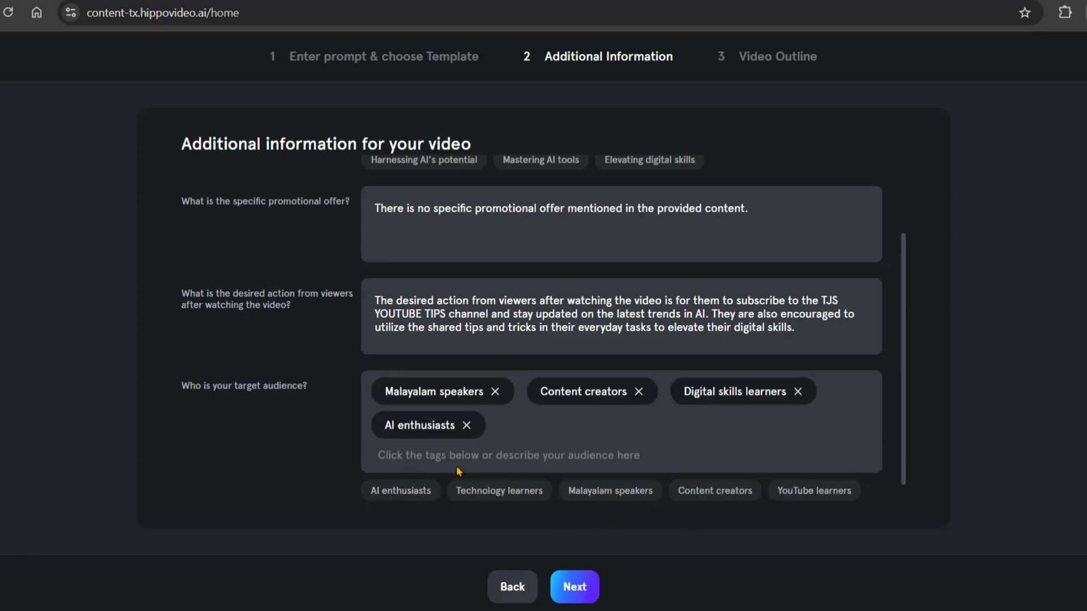
mouse_move(498, 490)
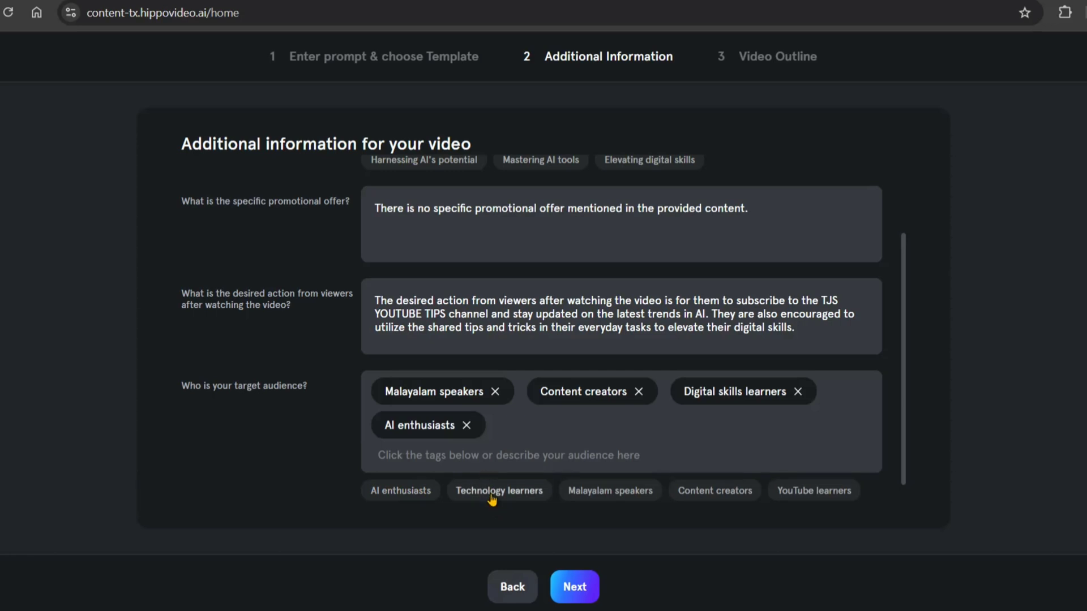
left_click(498, 490)
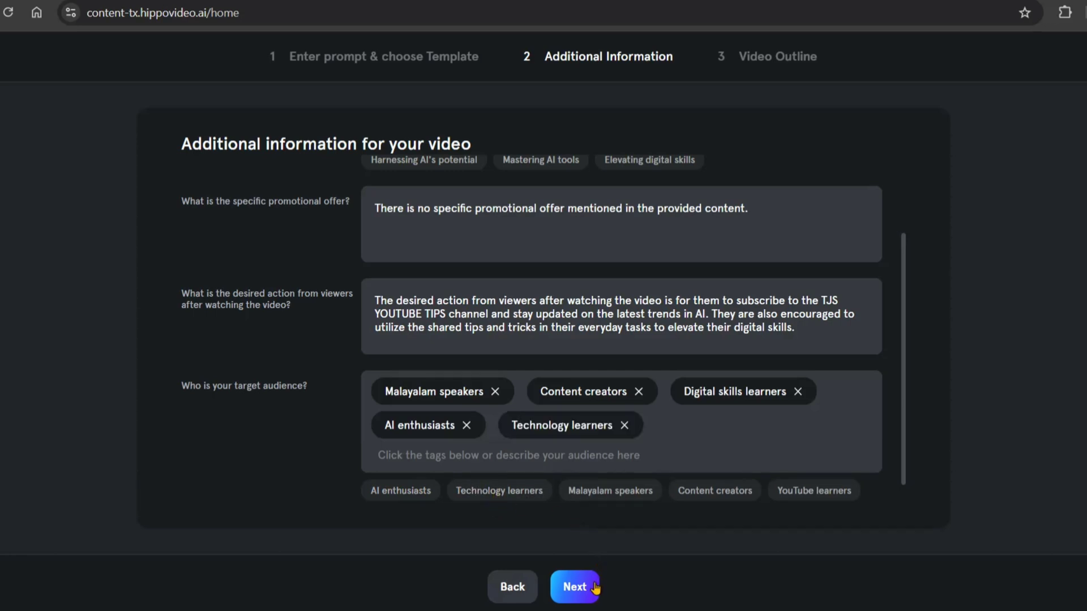
Fetch the six-row video outline, then start generating scenes from it.
left_click(574, 586)
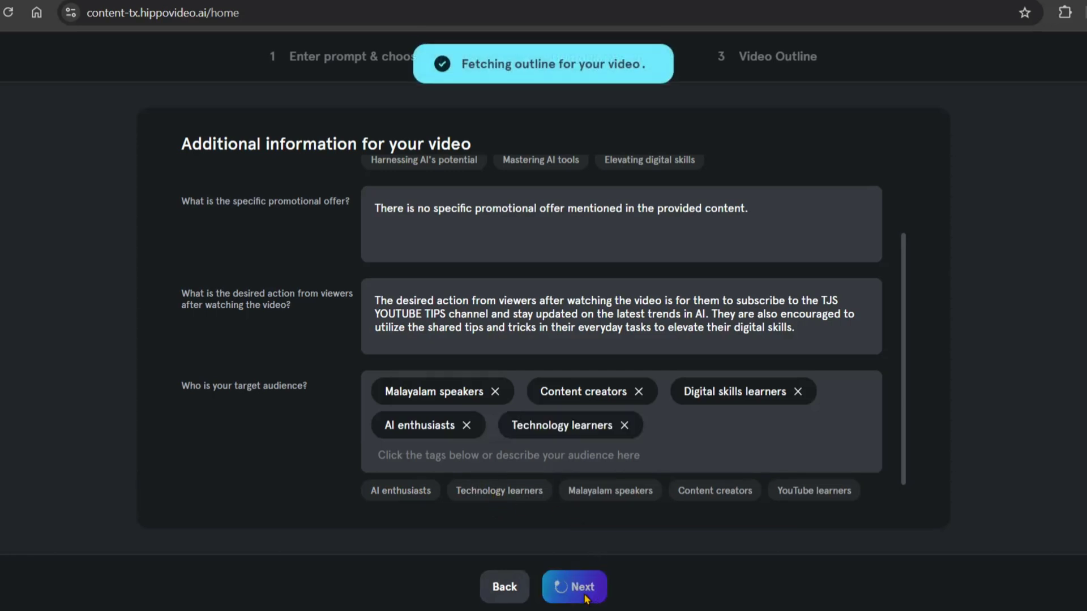
left_click(574, 587)
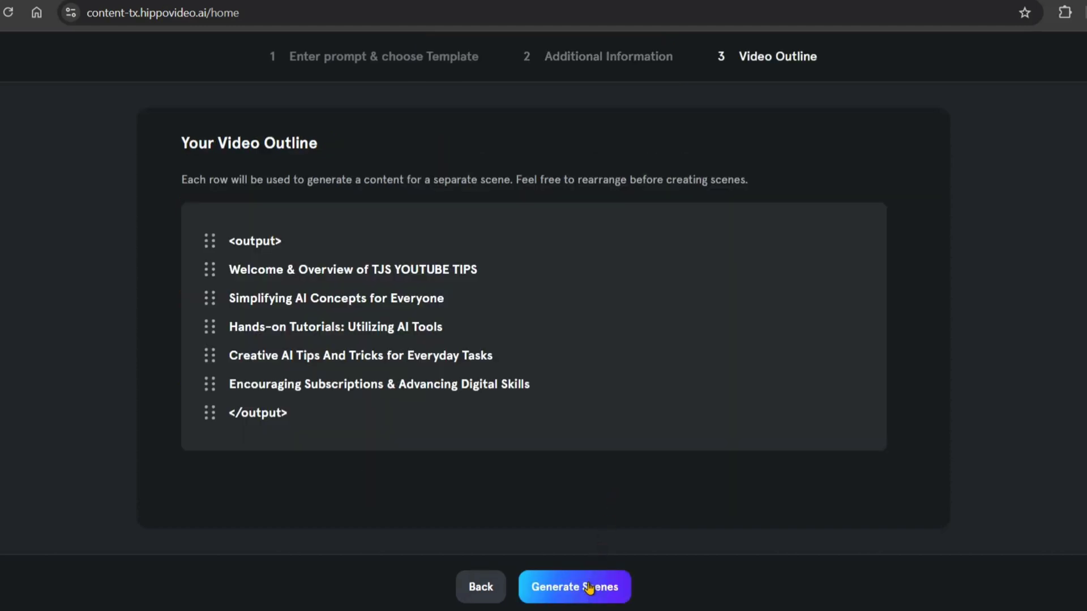
left_click(573, 587)
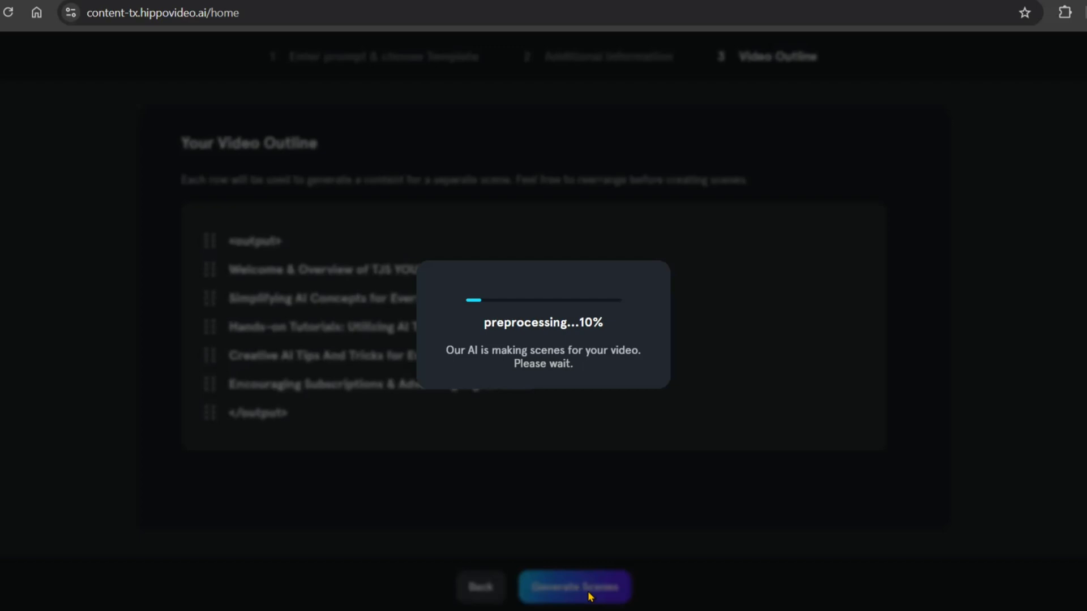
left_click(573, 586)
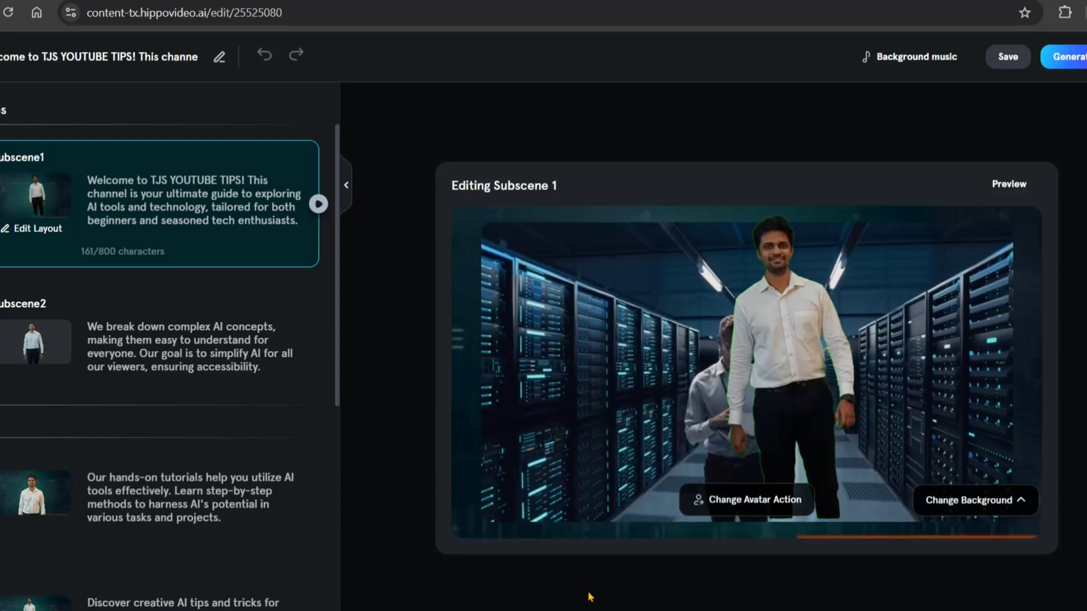
left_click(968, 499)
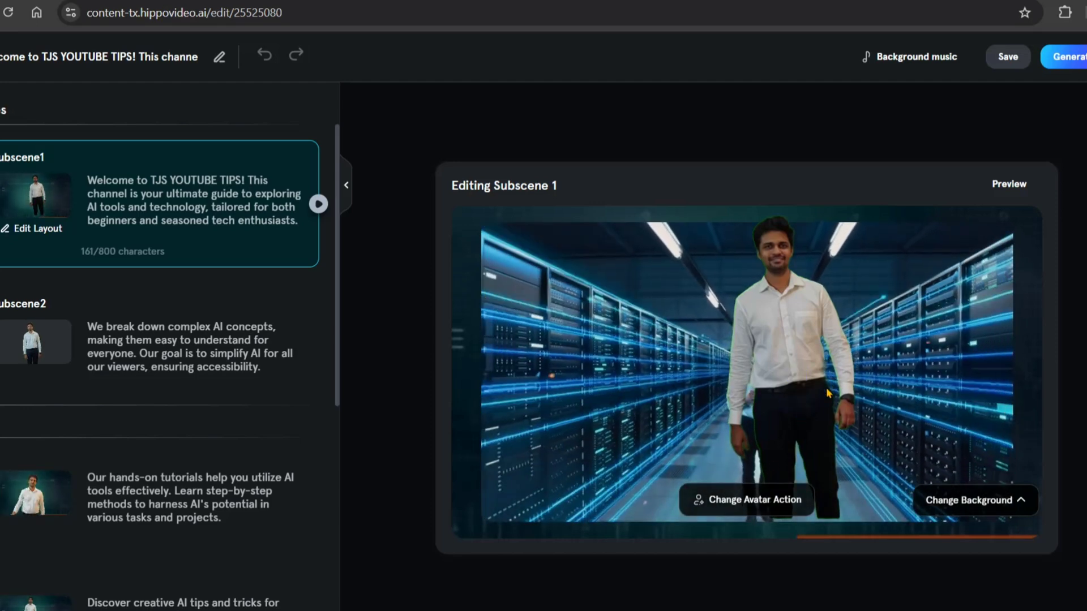
left_click(1008, 185)
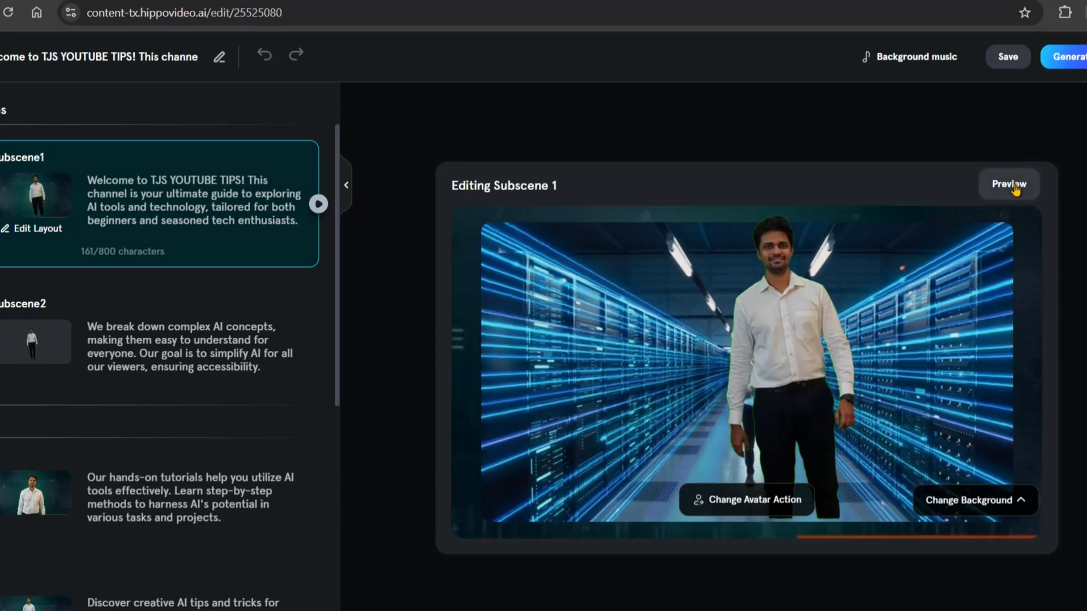
Play and close Subscene 1's sample preview, then start rendering with Generate Video.
left_click(1007, 184)
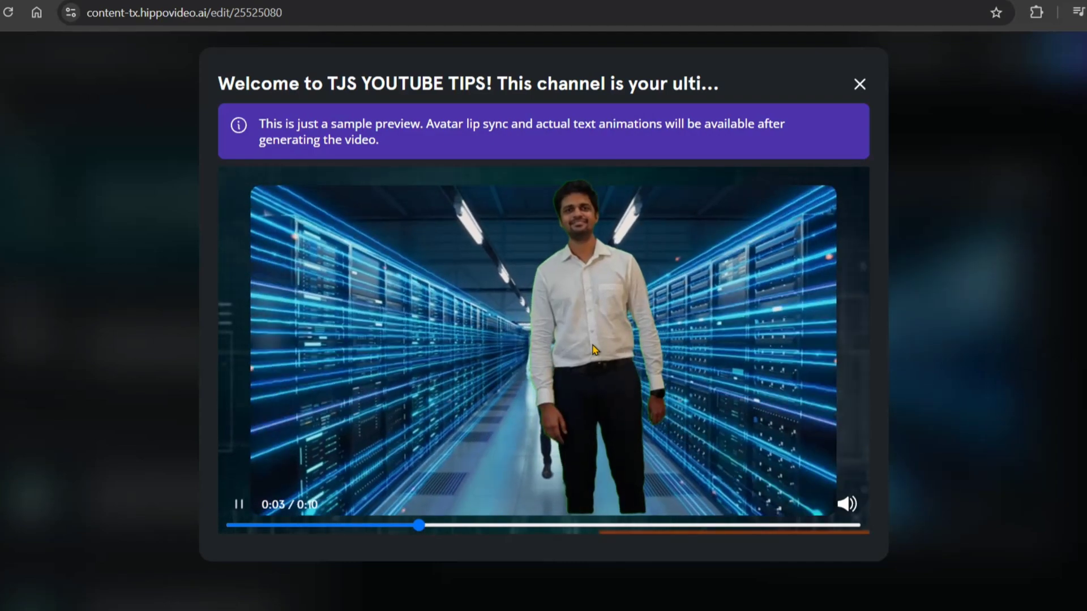
left_click(859, 84)
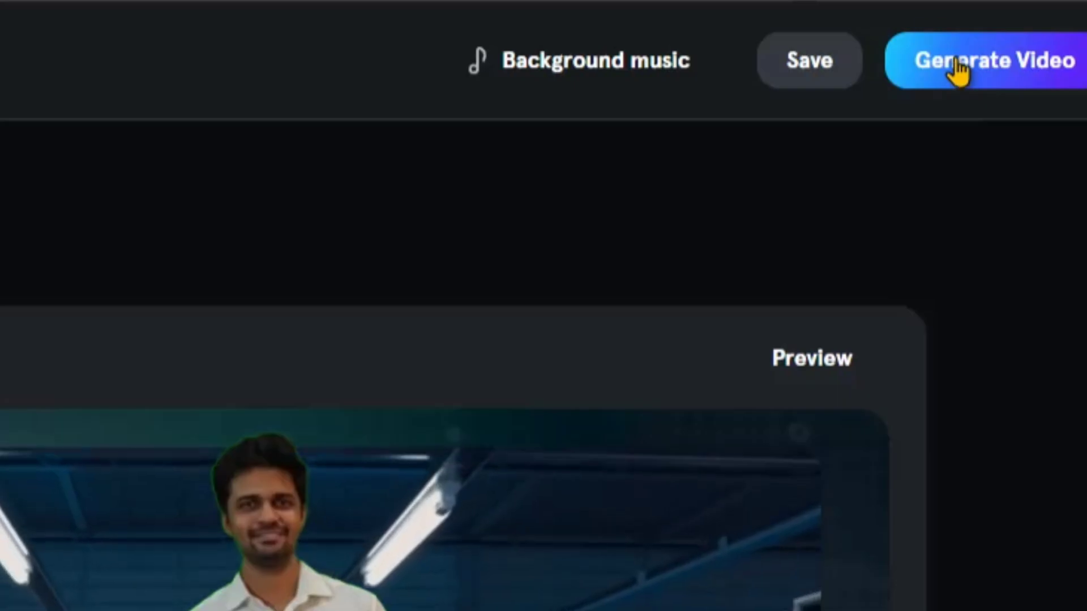
left_click(977, 60)
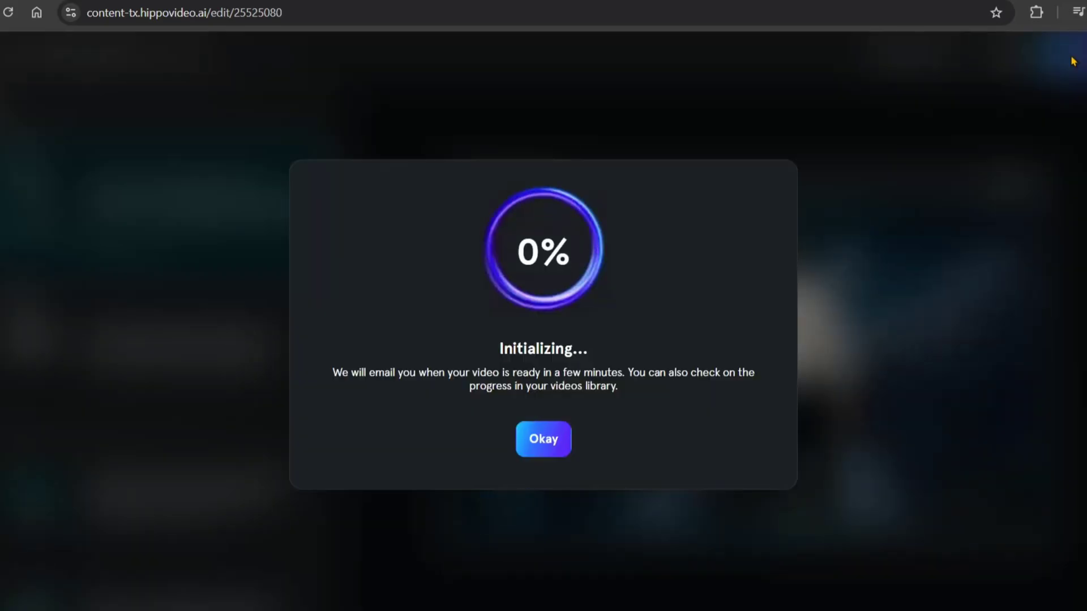